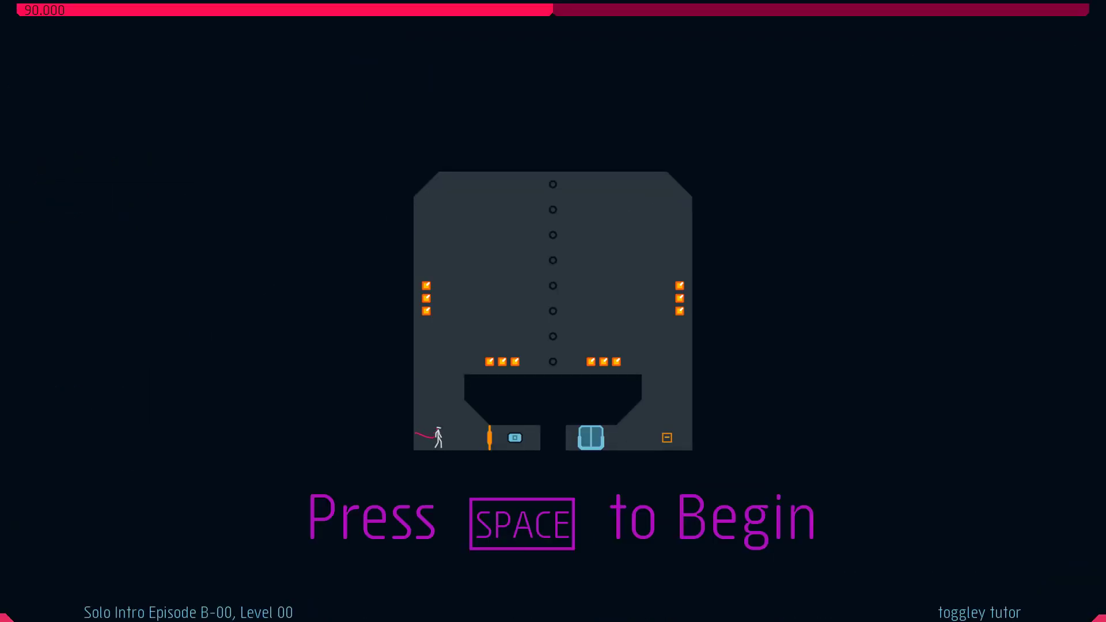
Play Level 00 of episode B-00 to the exit, scoring 97.483.
key(space)
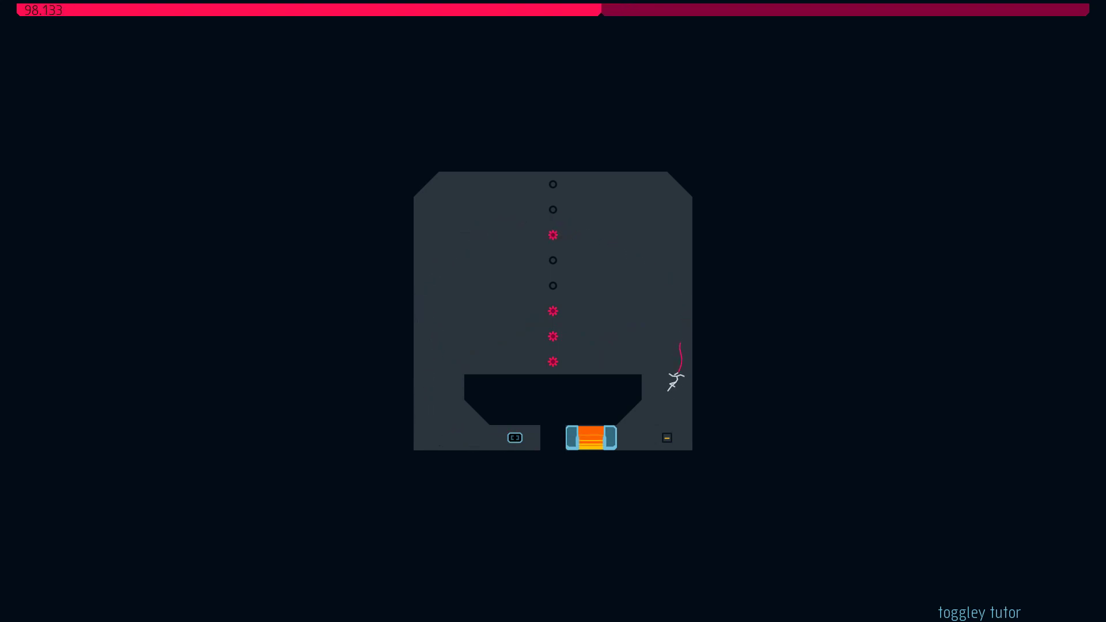
key(space)
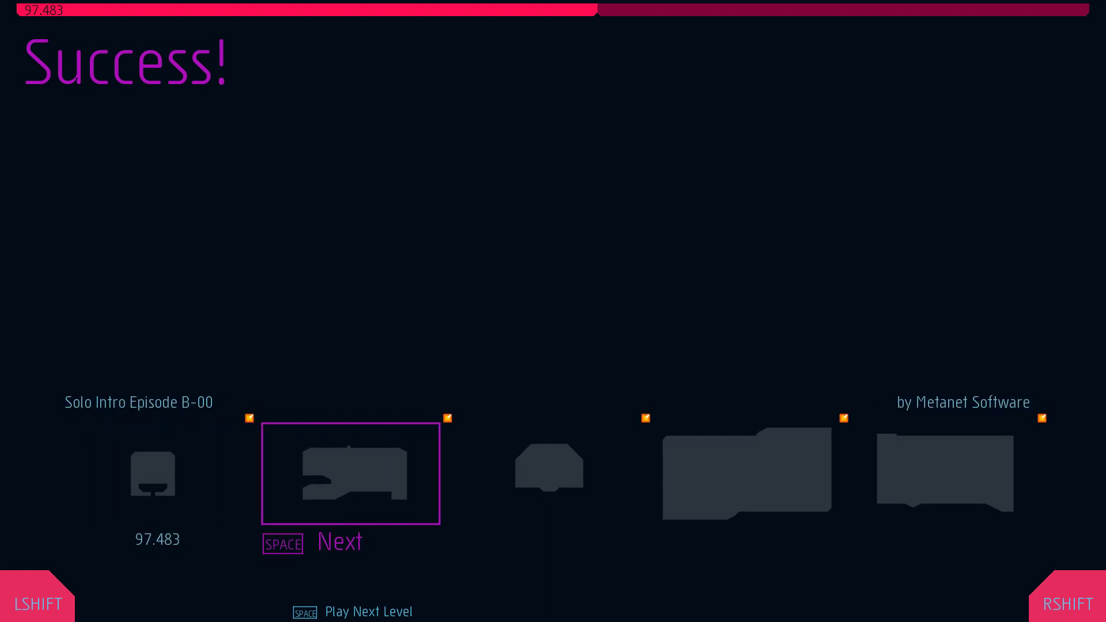
Beat Level 01 (101.983) and Level 02 (106.933) of episode B-00.
key(space)
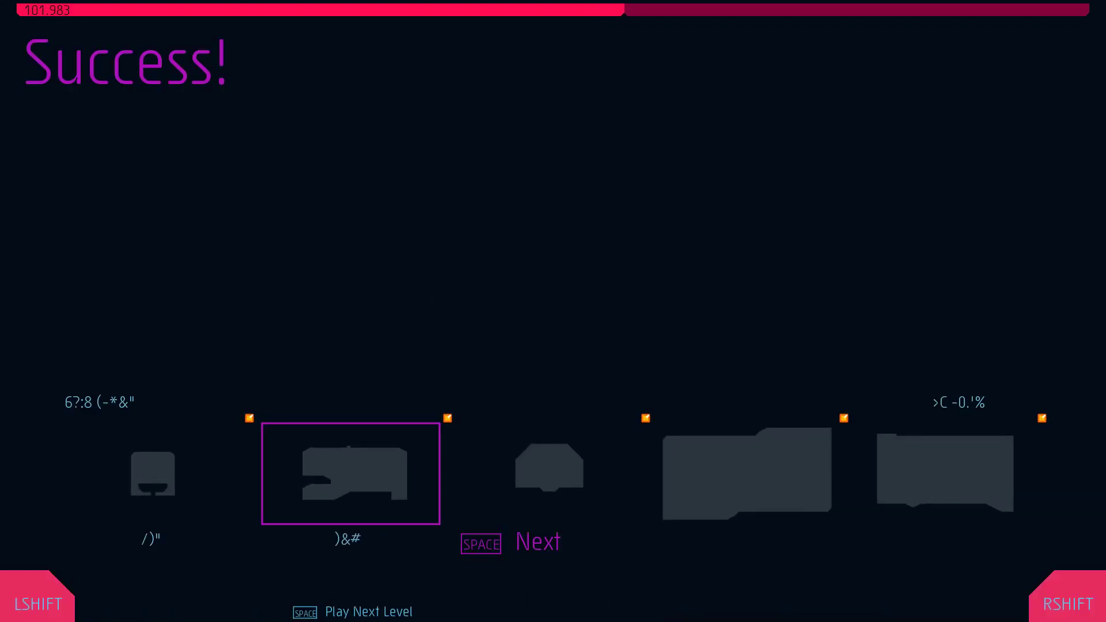
key(space)
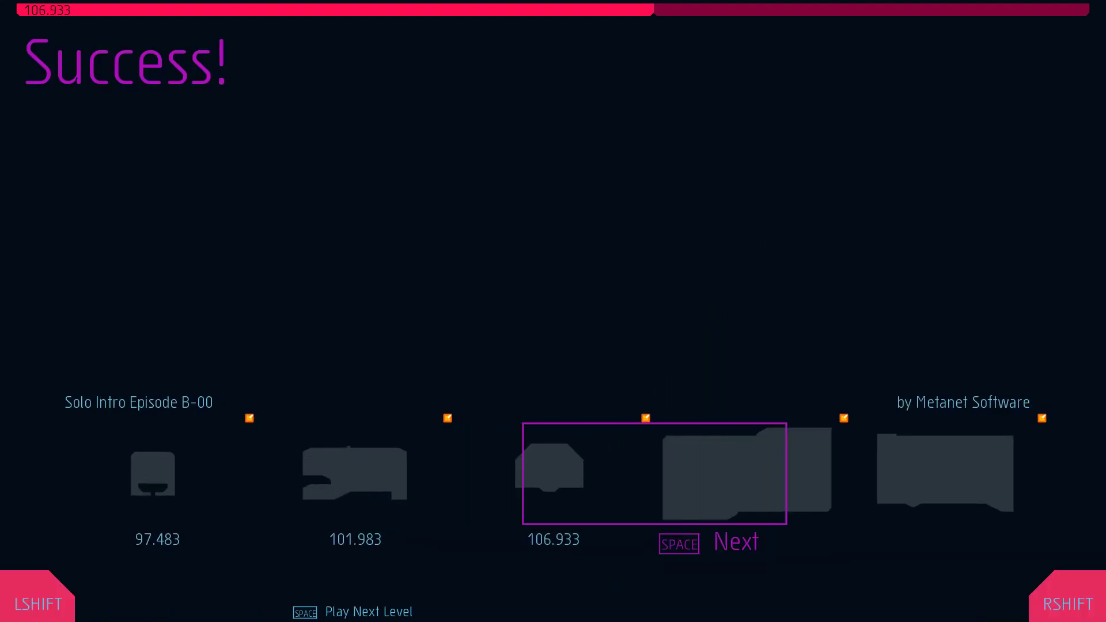
Play Level 03, retrying twice after deaths, and finish at 145.967.
key(space)
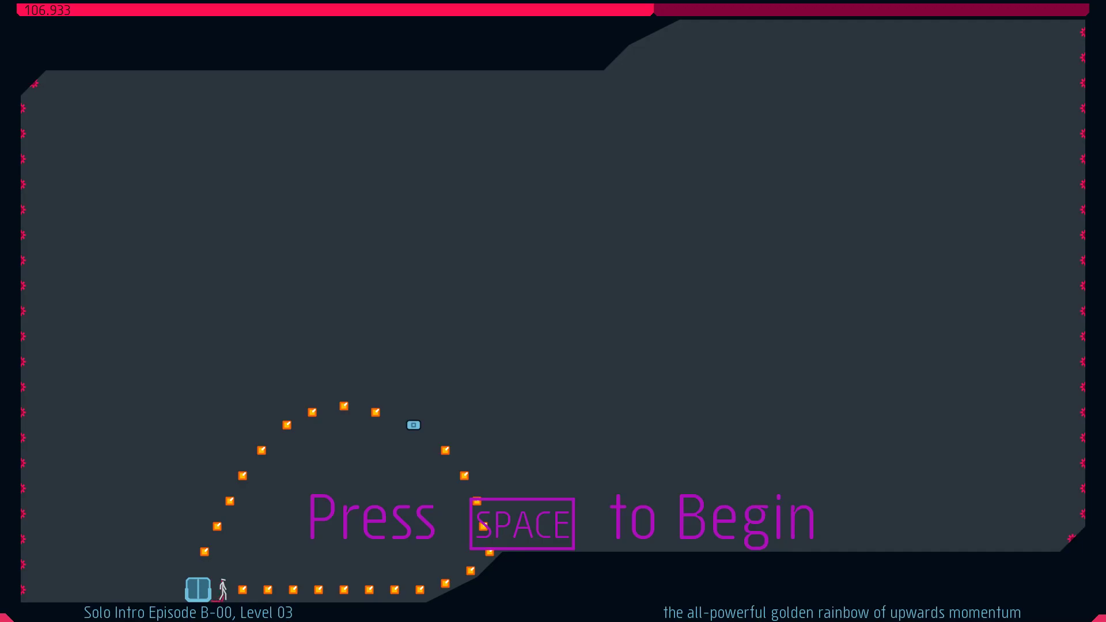
key(space)
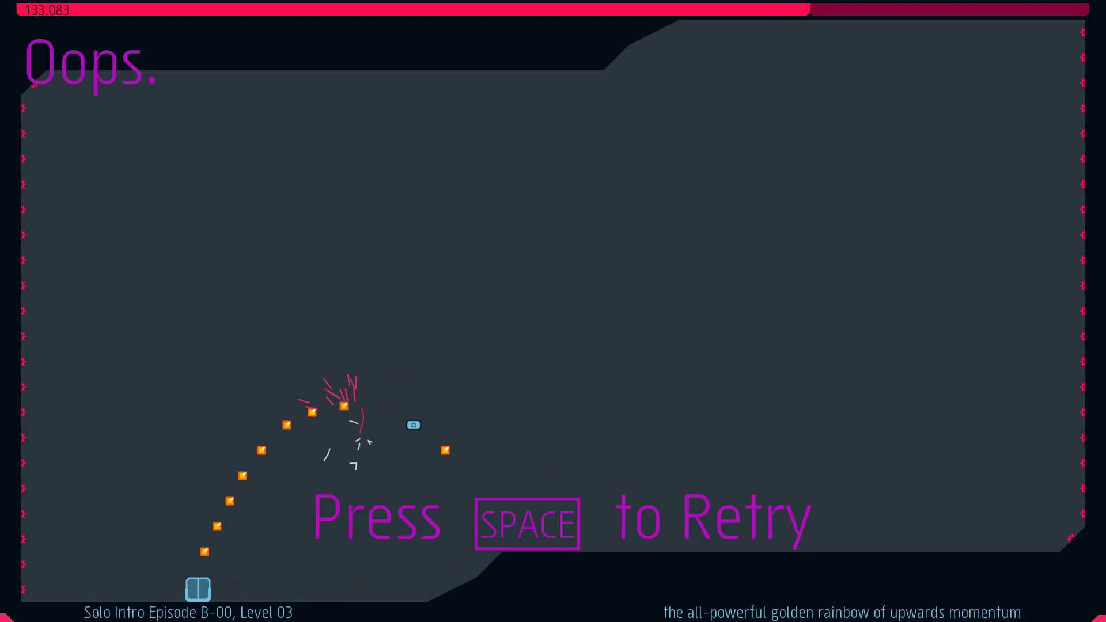
key(space)
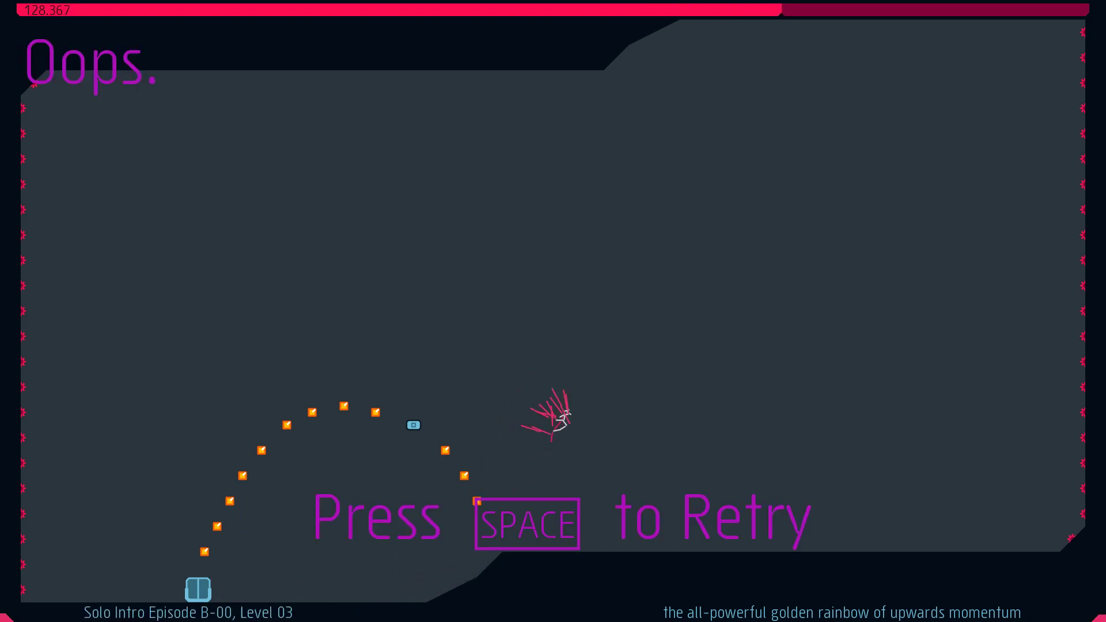
key(space)
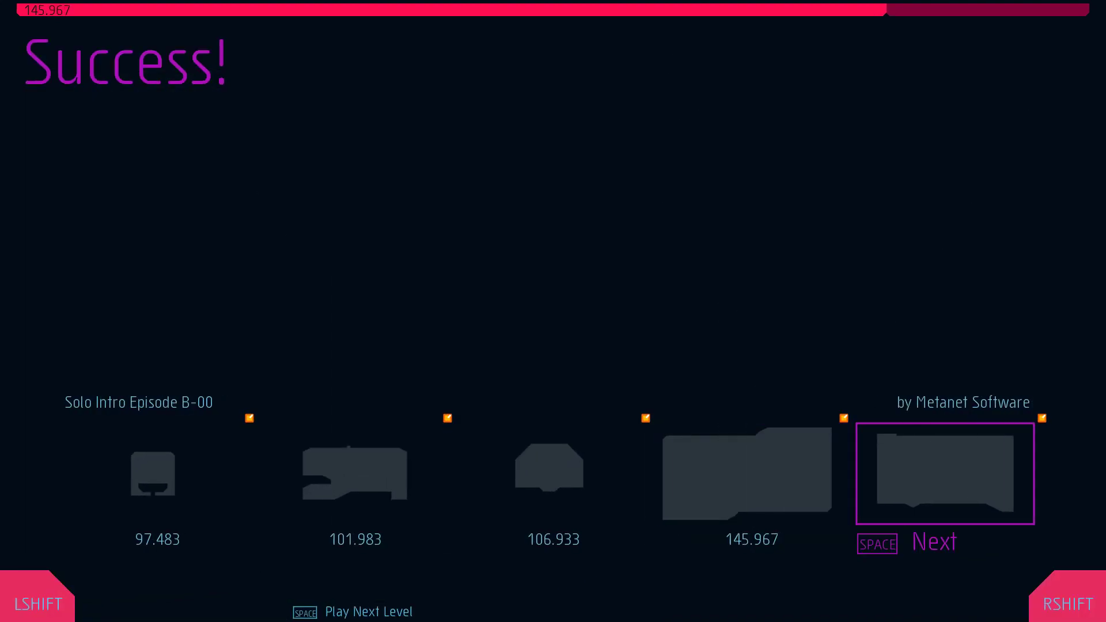
Beat Level 04 at 165.800 and reach the B-00 episode Success screen.
key(space)
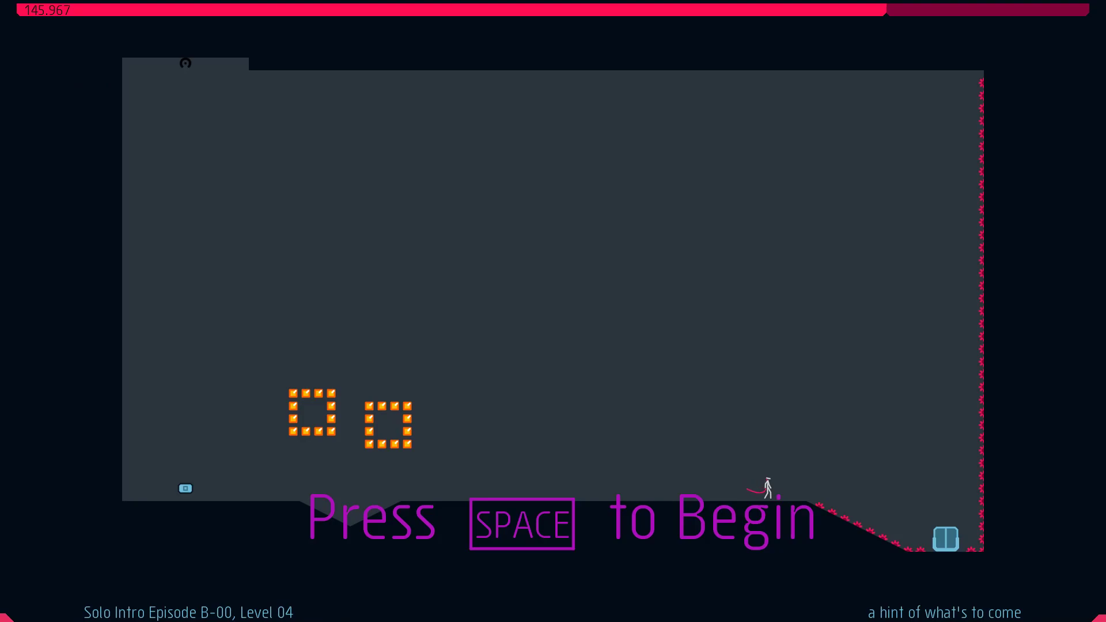
key(space)
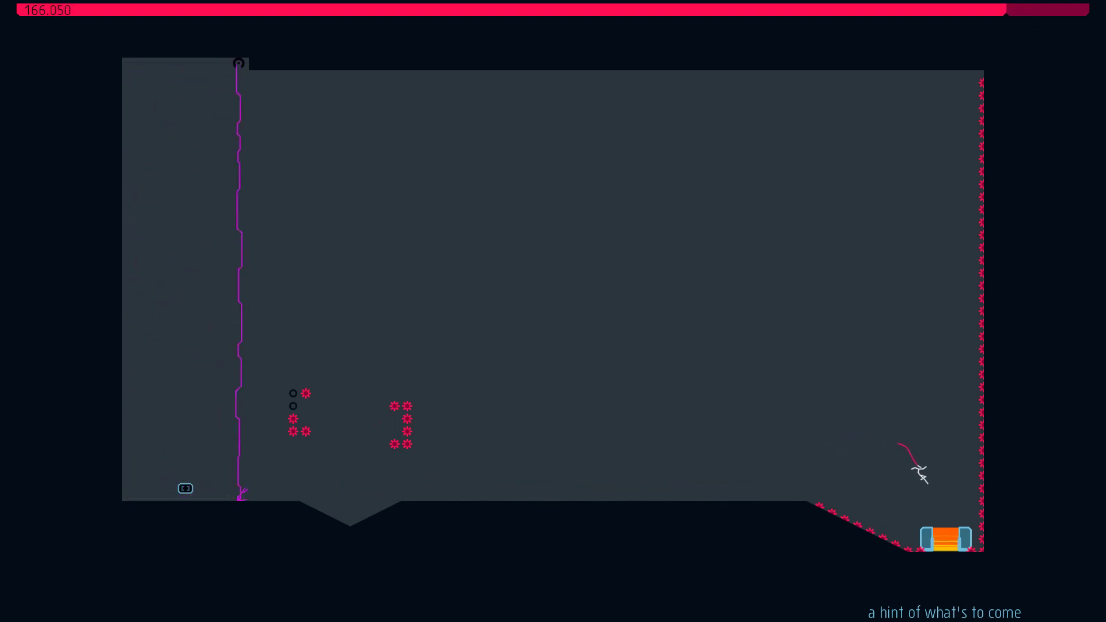
key(space)
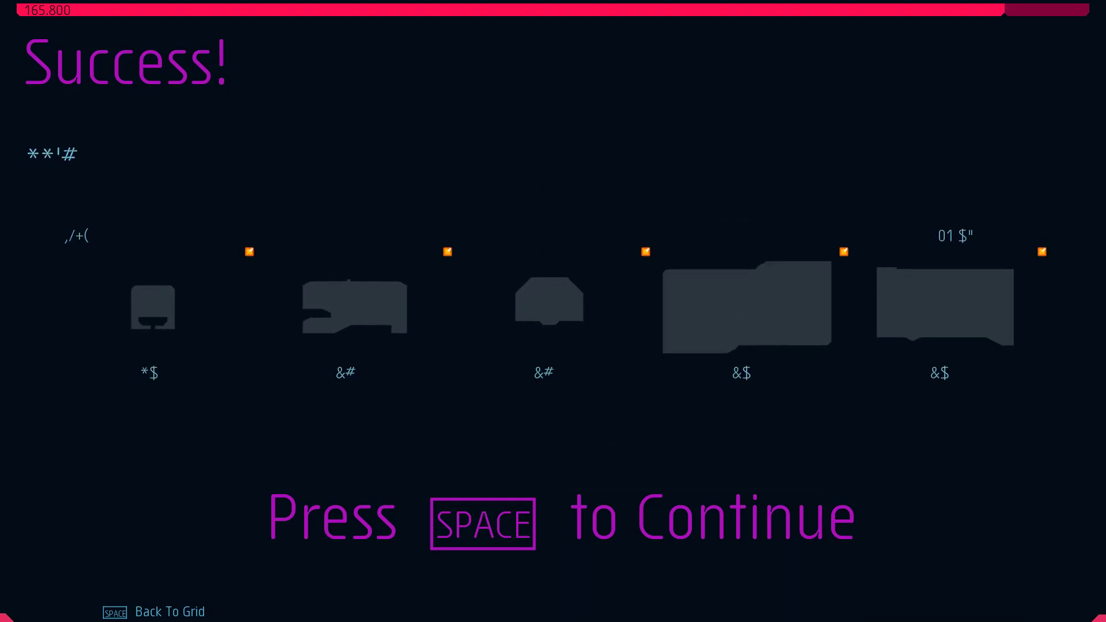
Continue to episode B-01 and beat Level 00 at 95.833.
key(space)
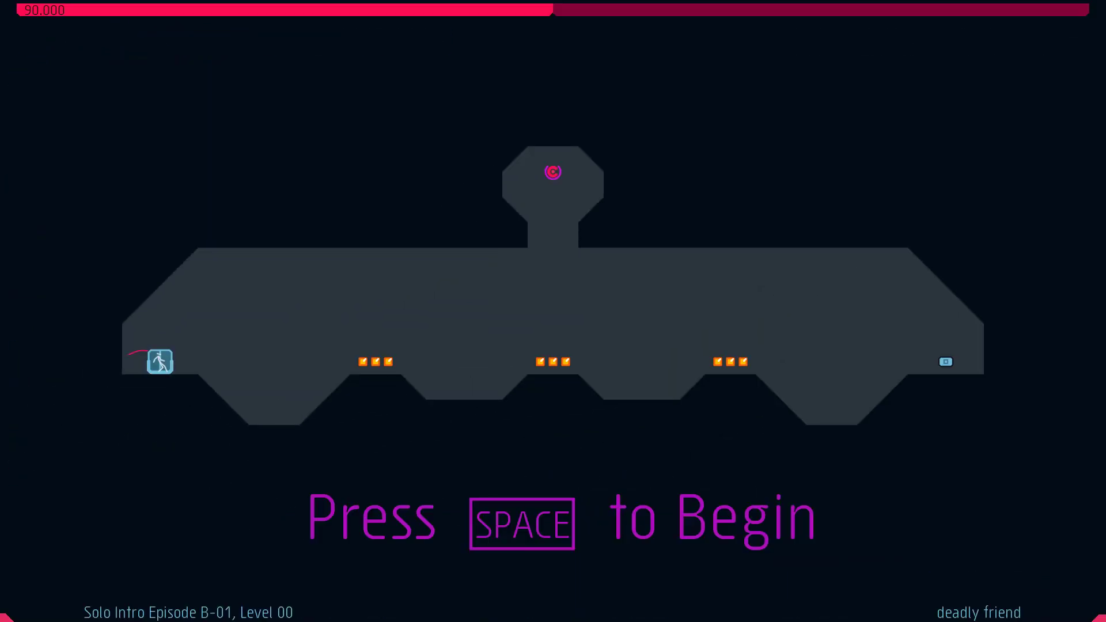
key(space)
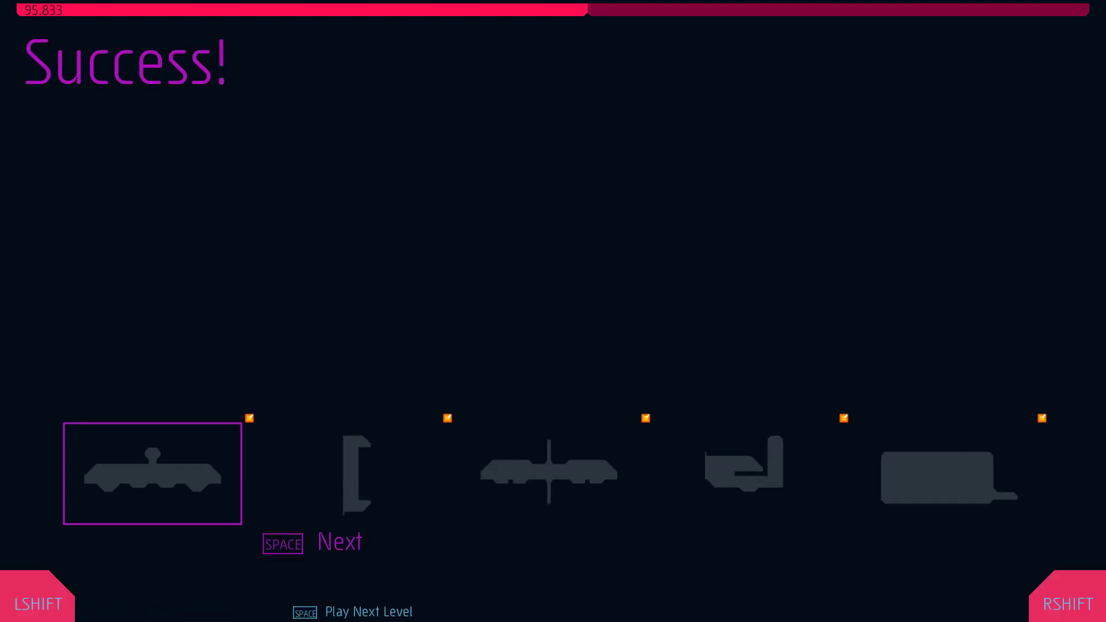
Beat Levels 01 (98.050) and 02 (102.033) of episode B-01.
key(space)
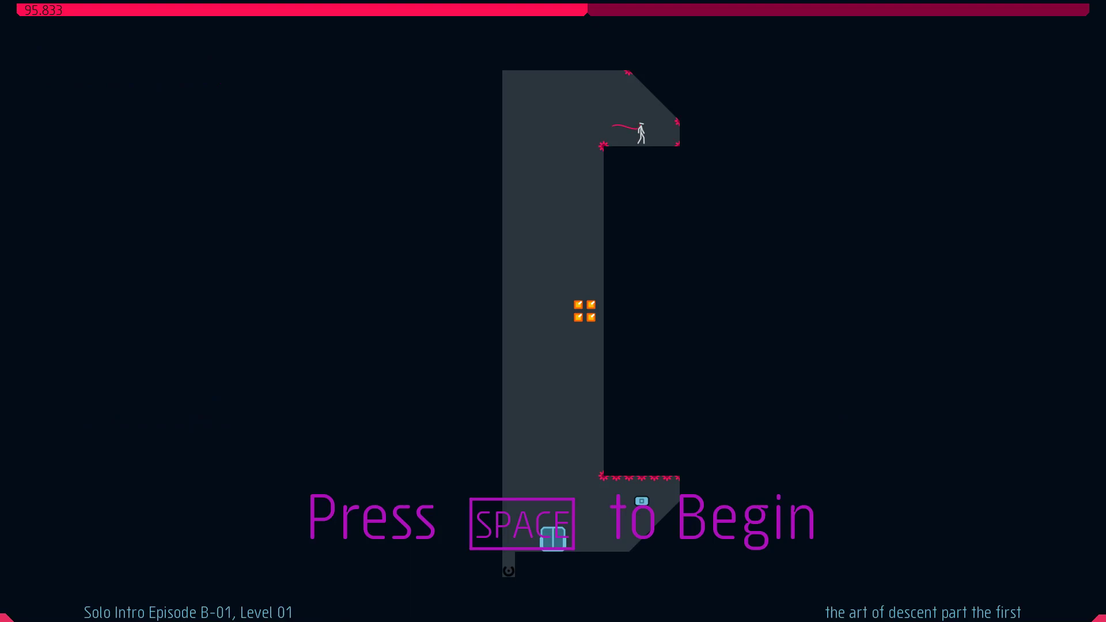
key(space)
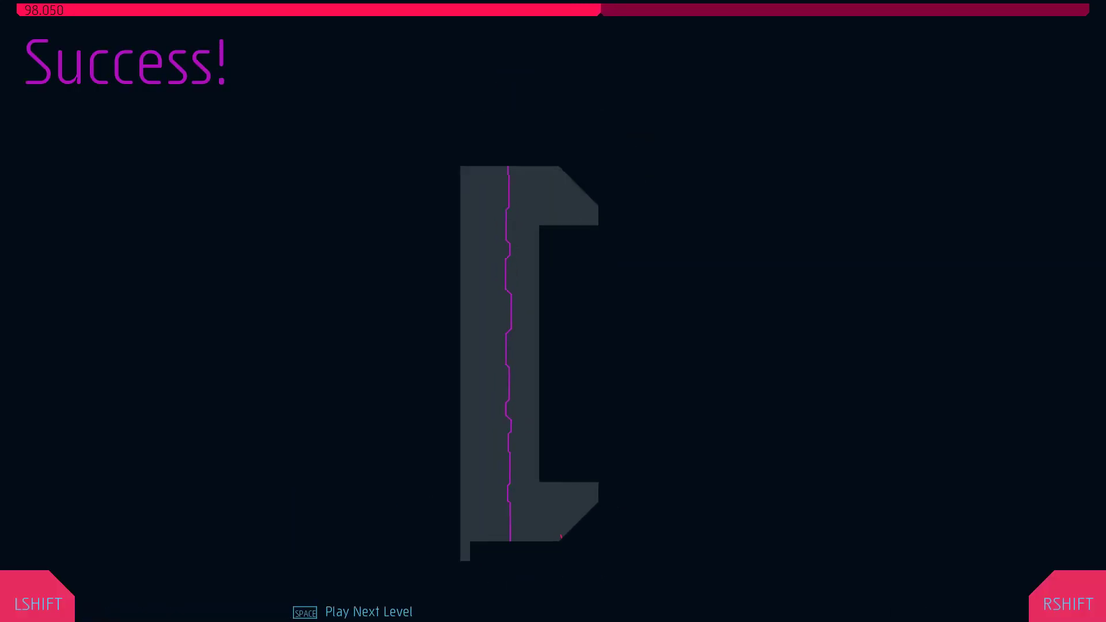
key(space)
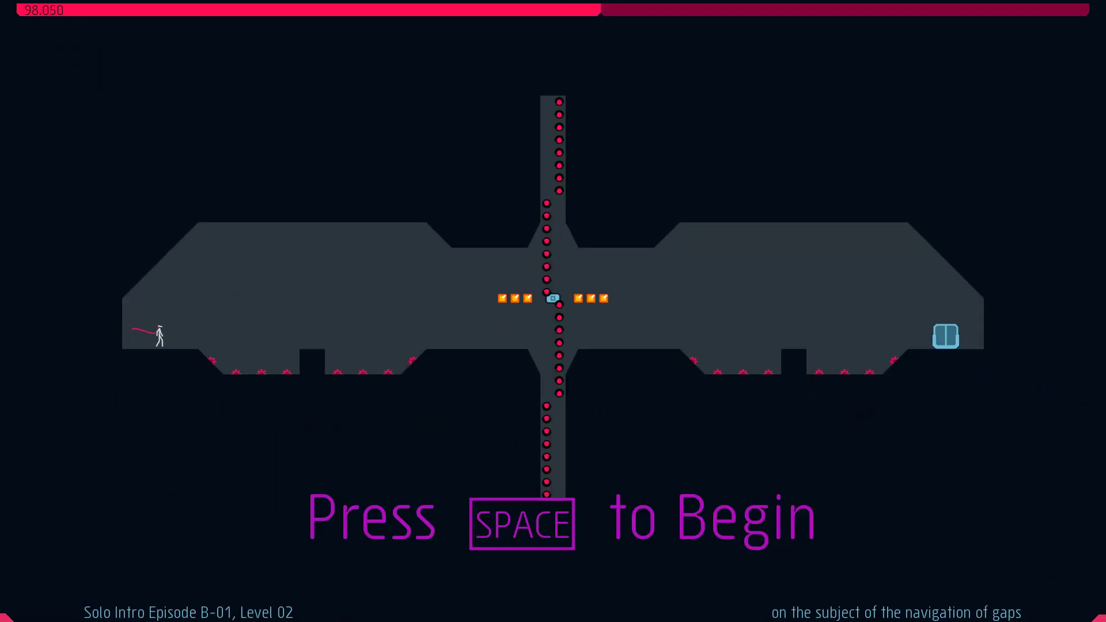
key(space)
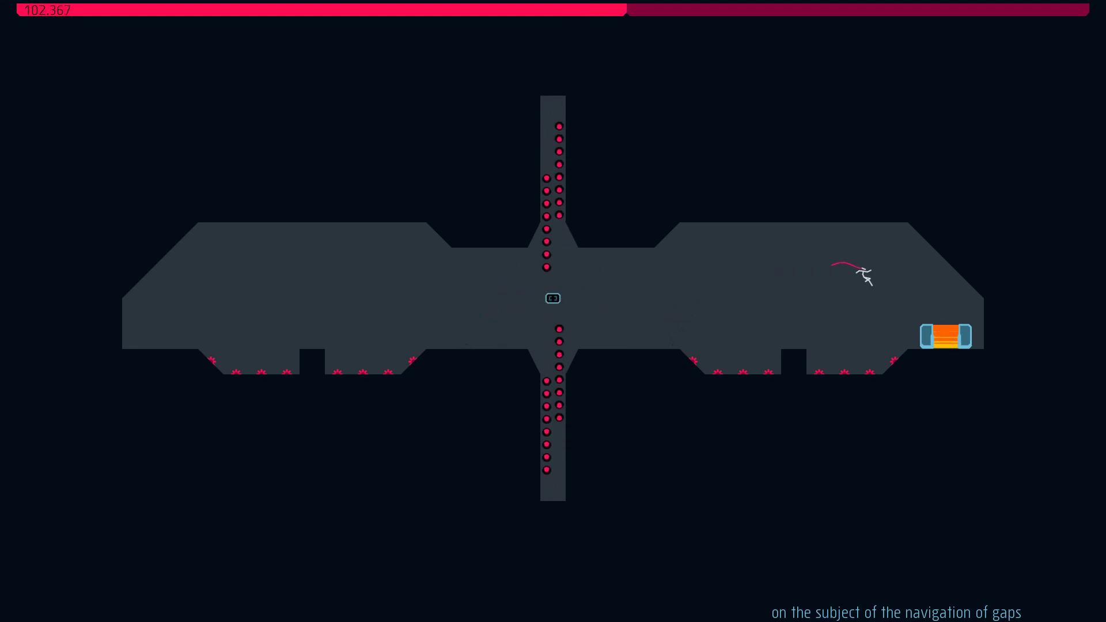
key(space)
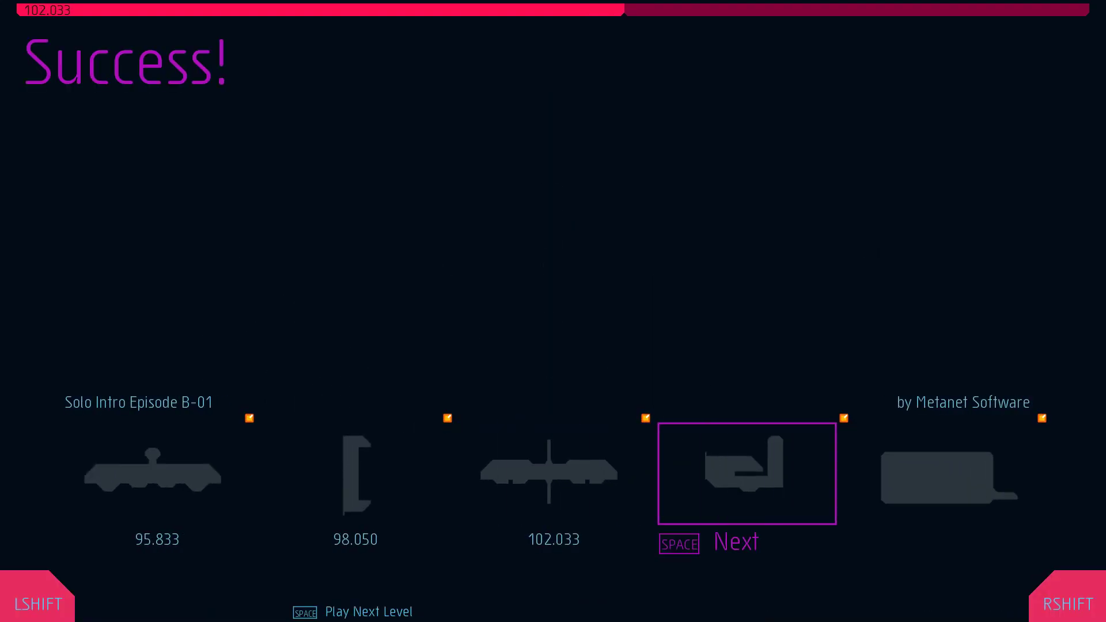
Beat launchers Level 03 at 118.217 and load Level 04.
key(space)
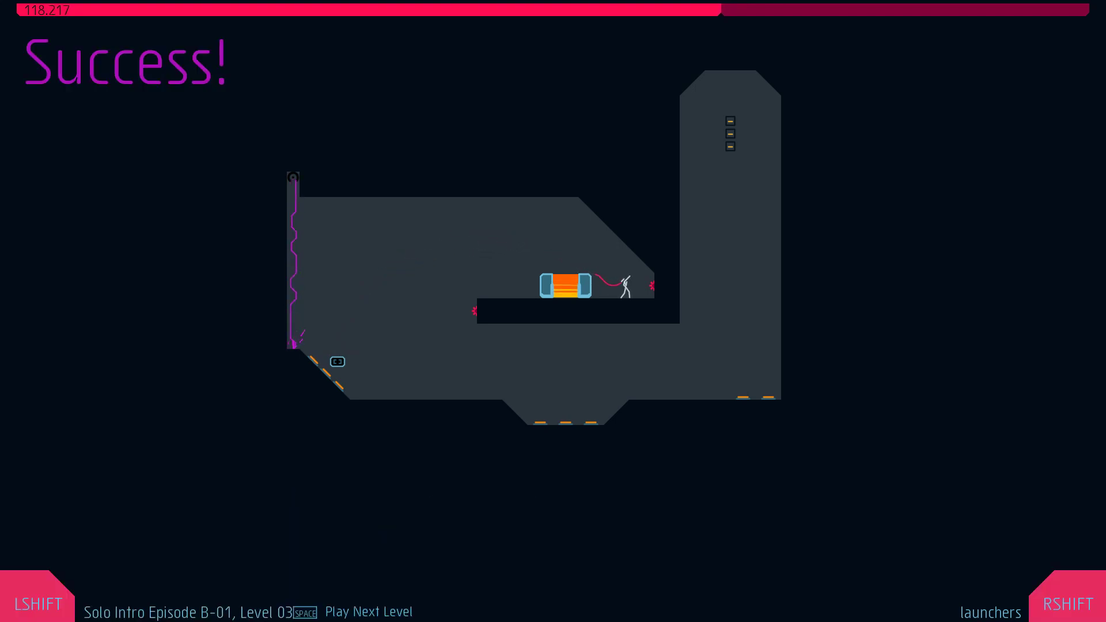
key(space)
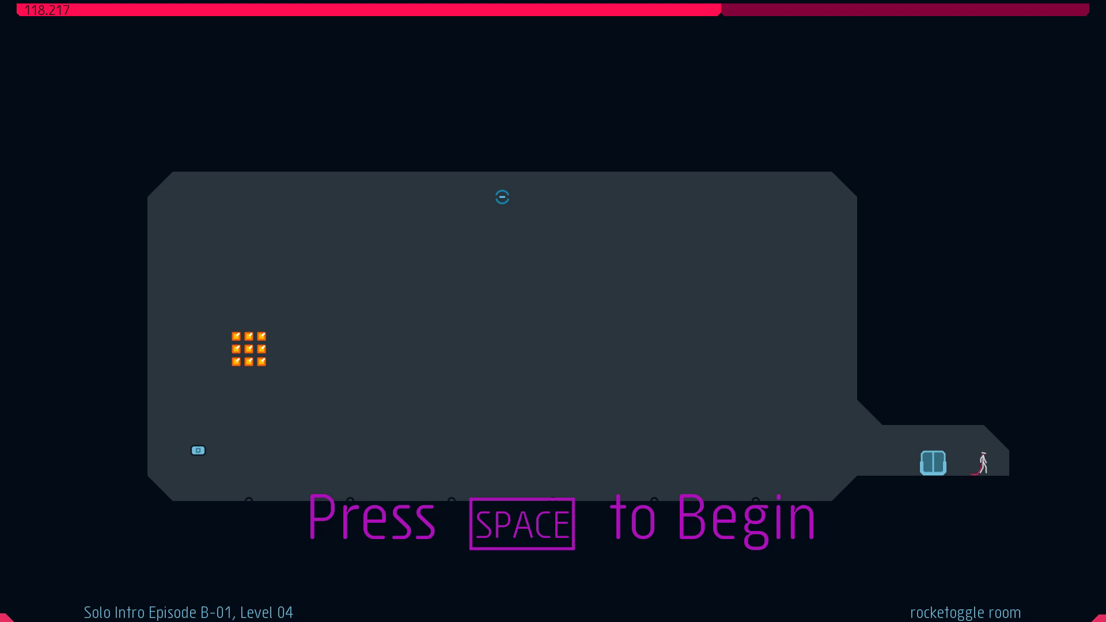
Beat rocketoggle Level 04 at 113.450 and continue past the episode results (rank 10607).
key(space)
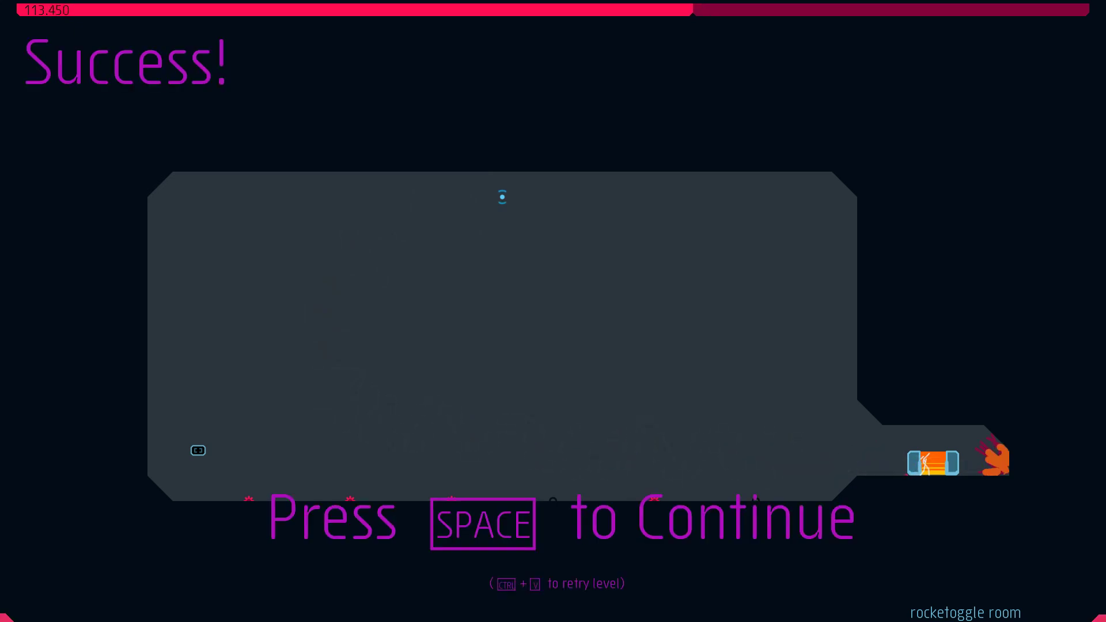
key(space)
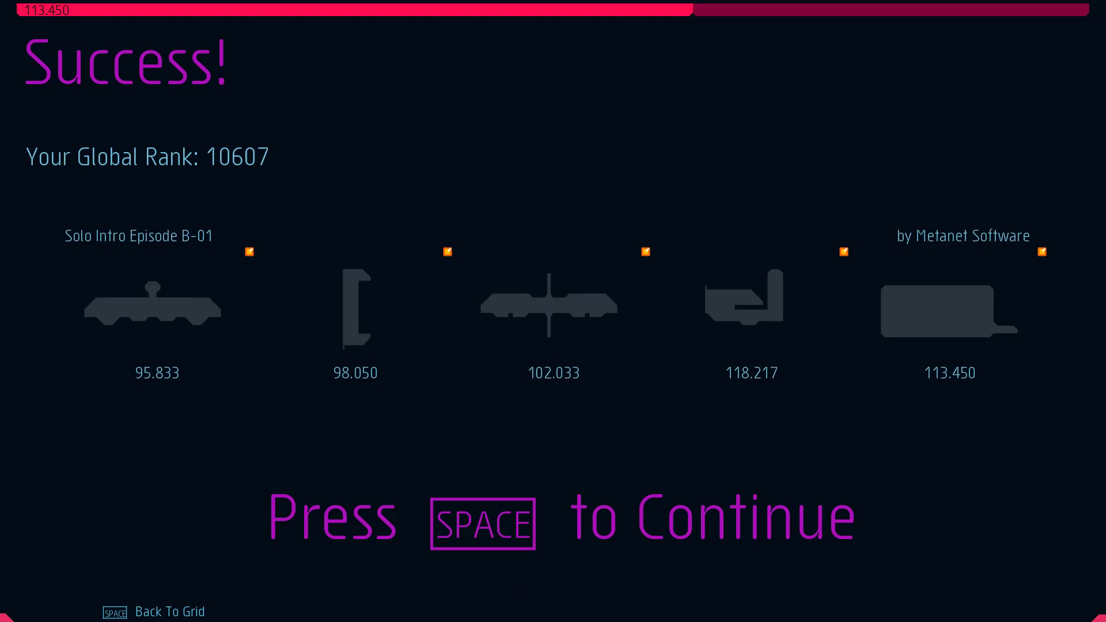
key(space)
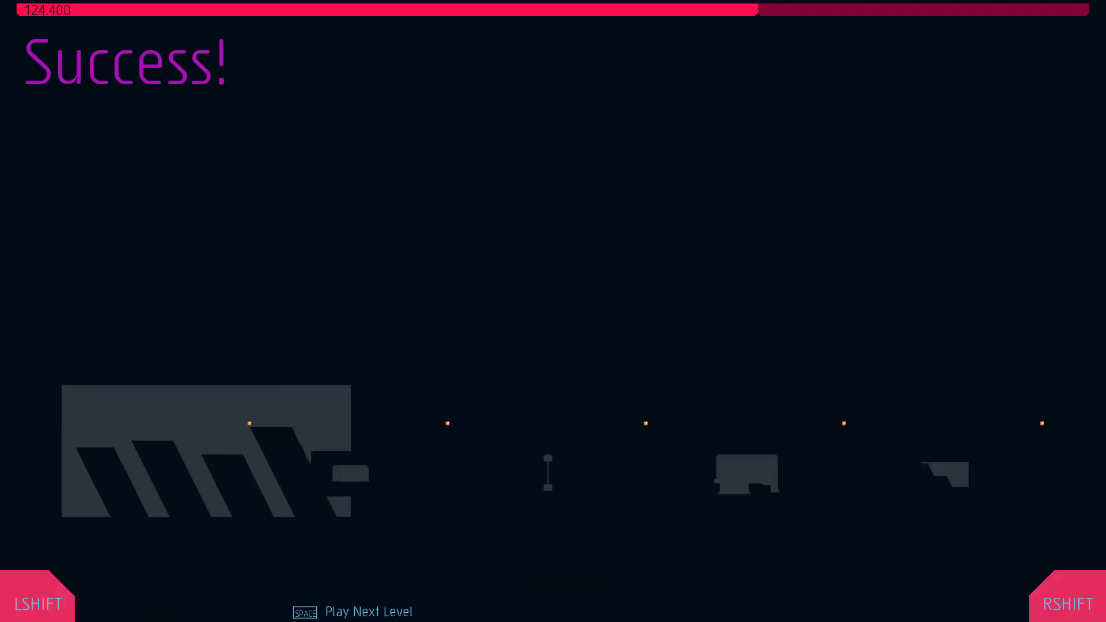
Beat B-02's minefield simulator level at 130.683 and load Level 02.
key(space)
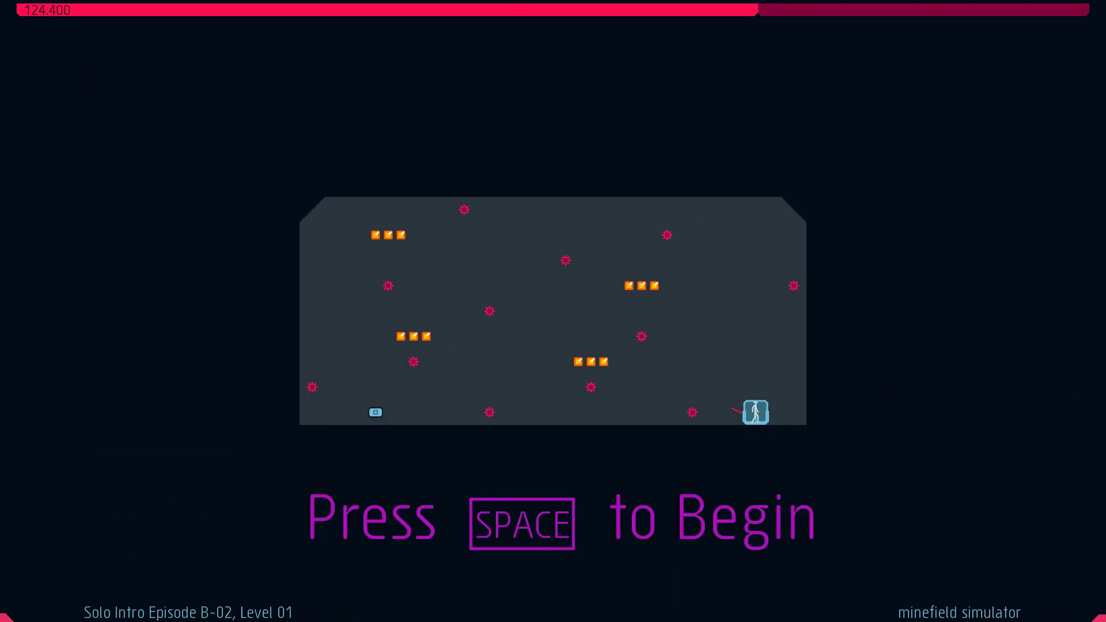
key(space)
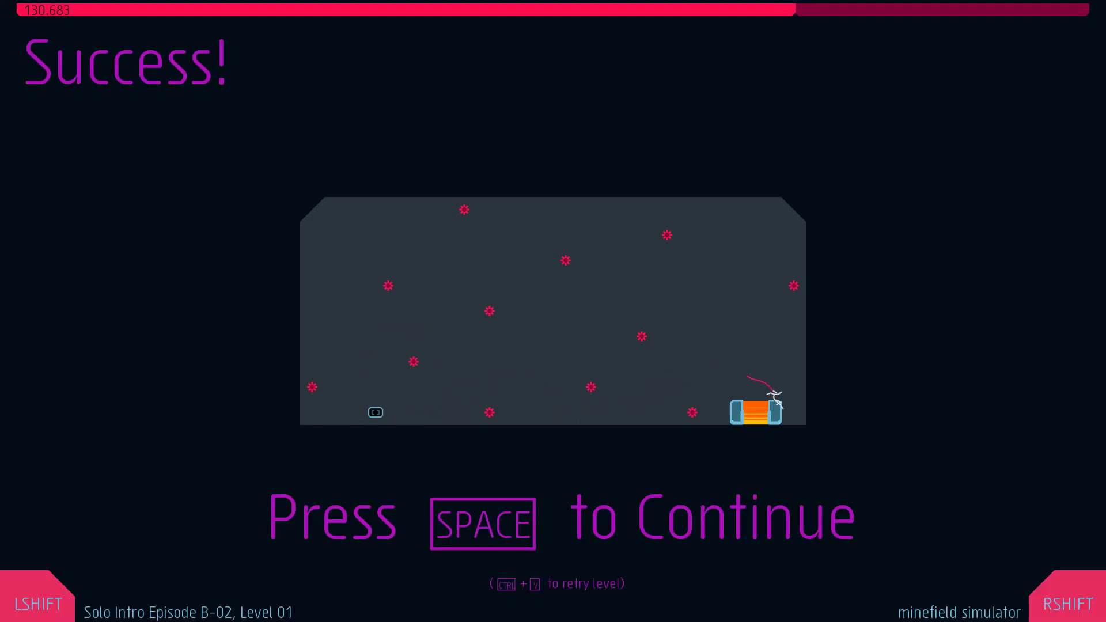
key(space)
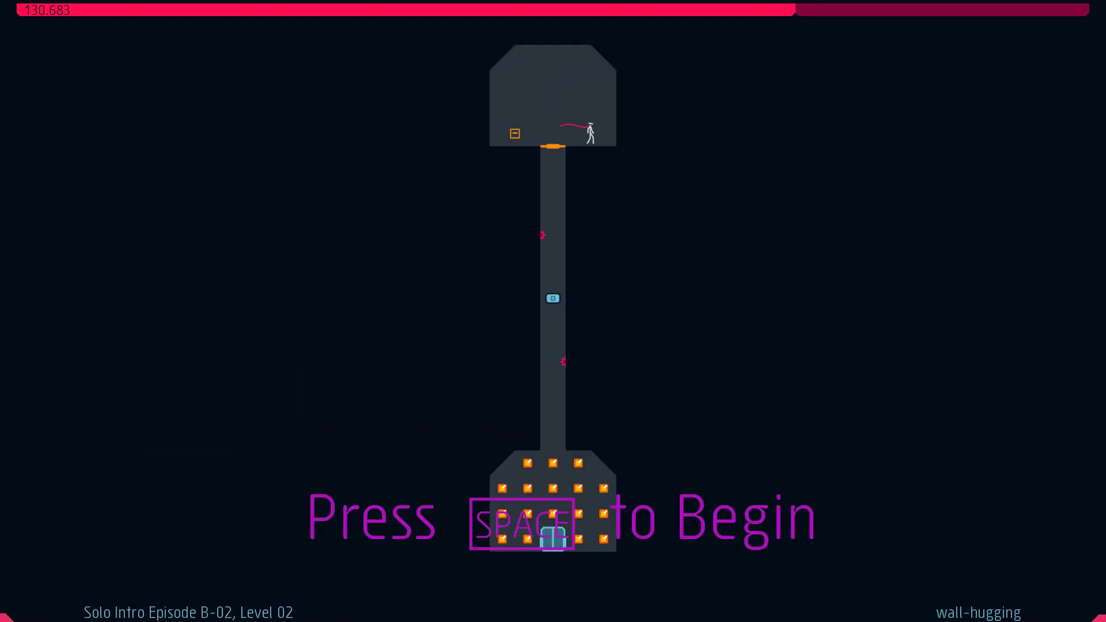
Guide the ninja down the shaft to clear Level 02 at 155.067.
key(space)
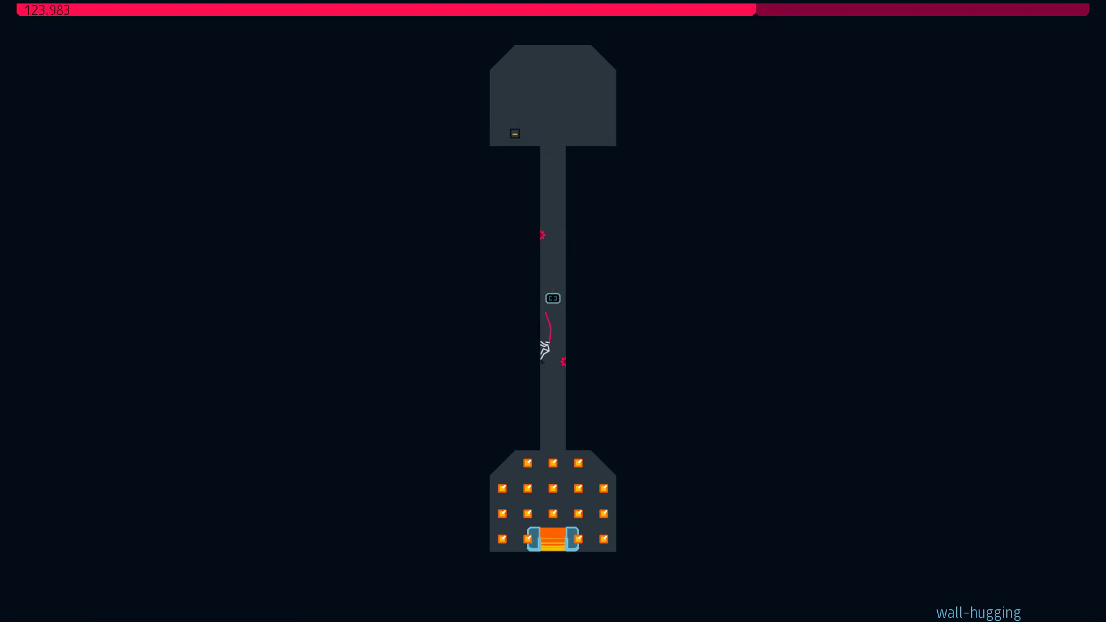
key(space)
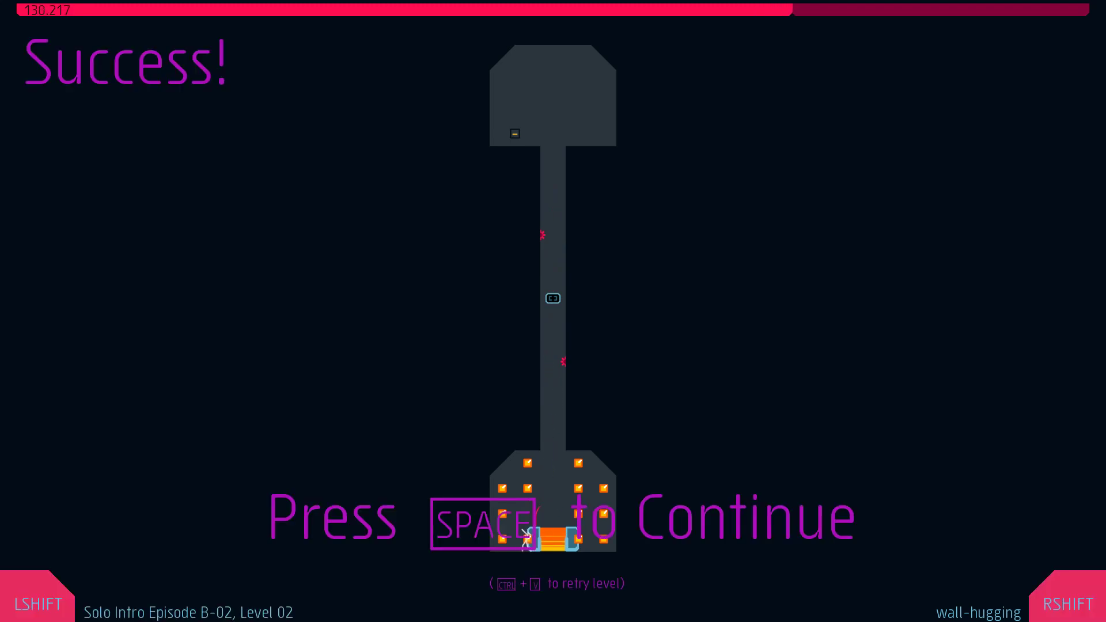
key(space)
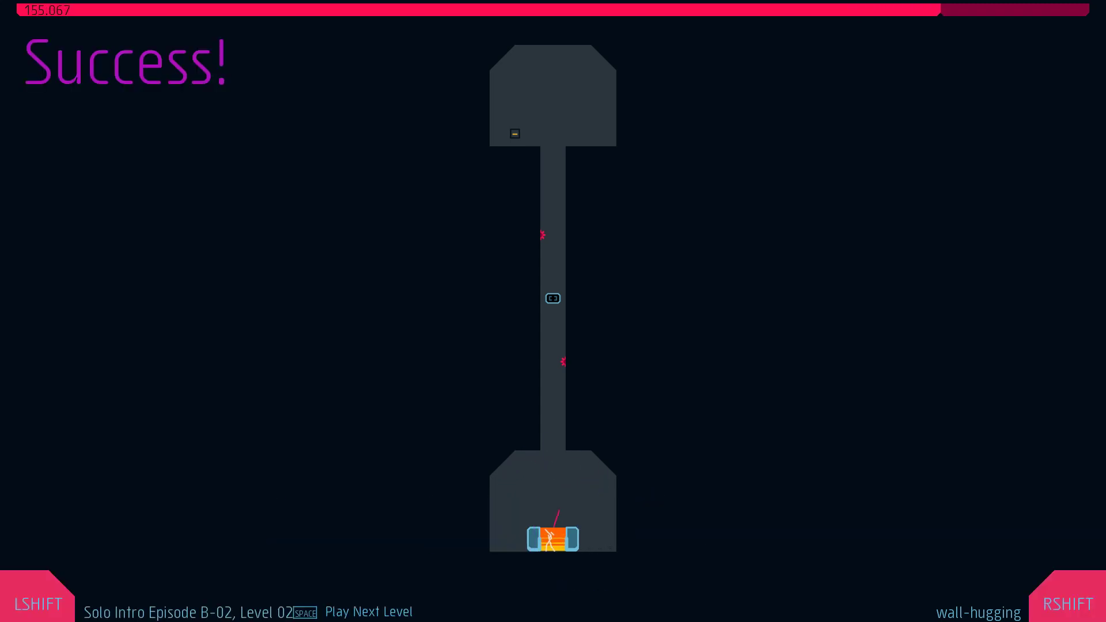
Load B-02 Level 03 and play the boosting level to the exit, scoring 153.667.
key(space)
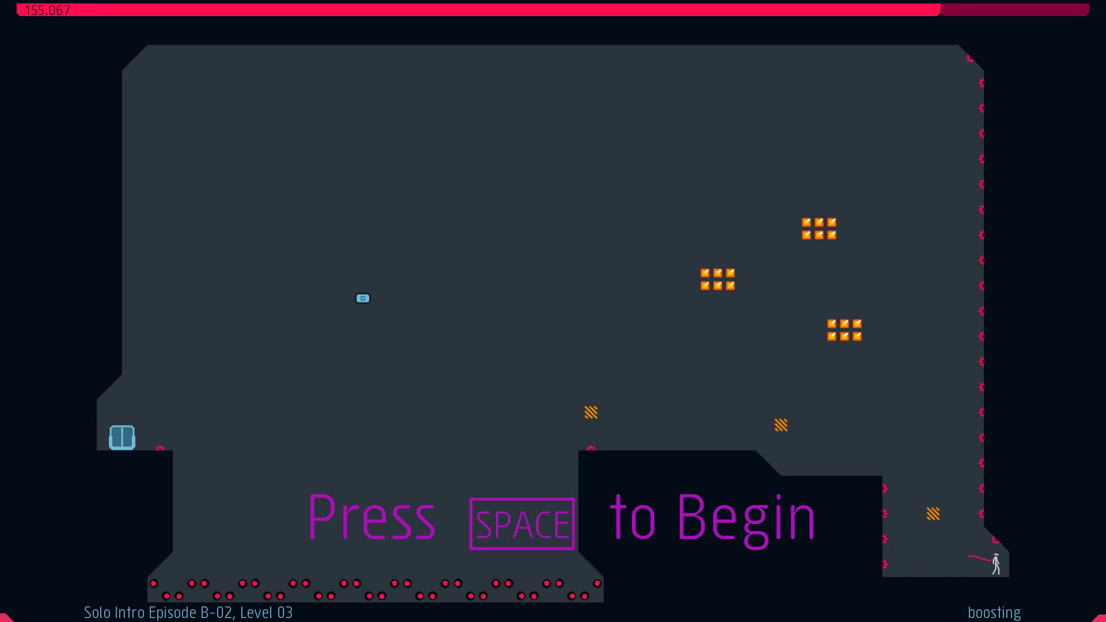
key(space)
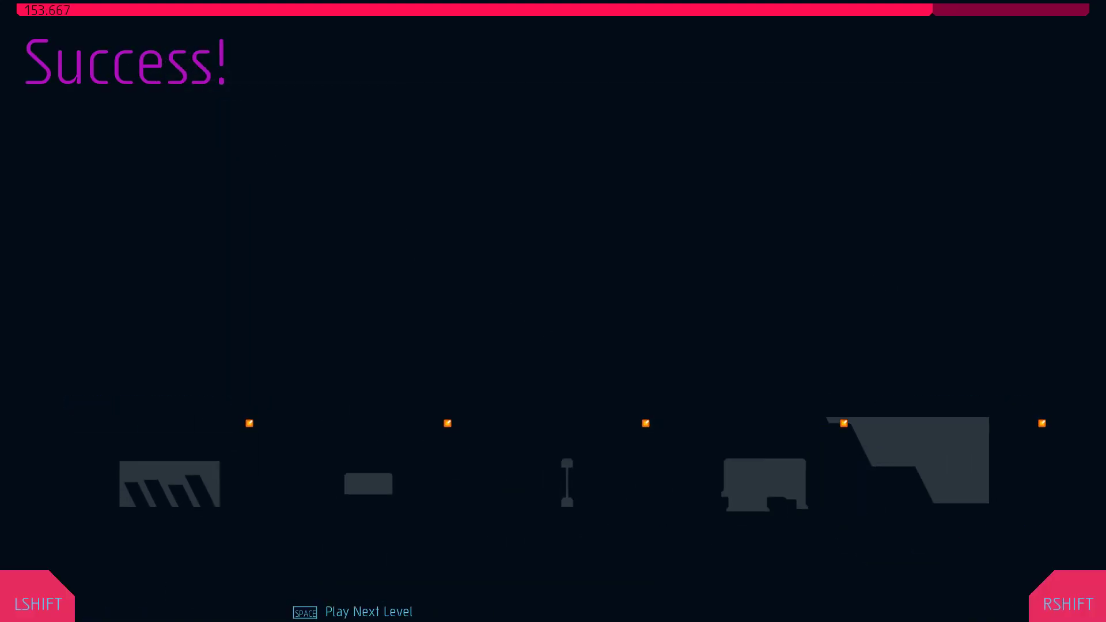
Clear 'greed can be dangerous' at 174.517 after one retry, seeing global rank 6708.
key(space)
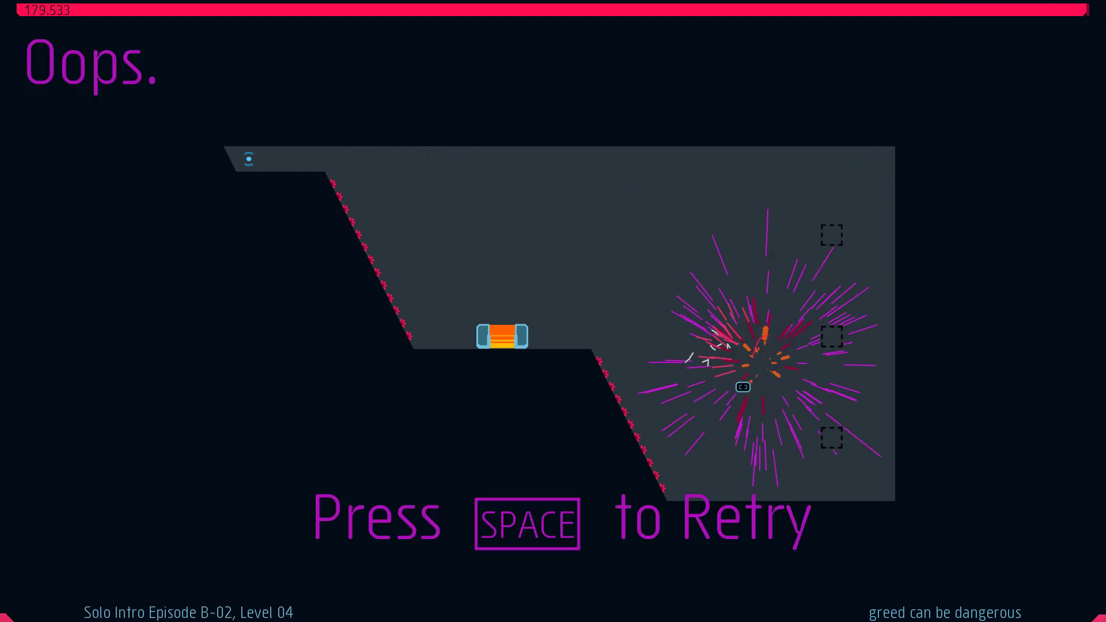
key(space)
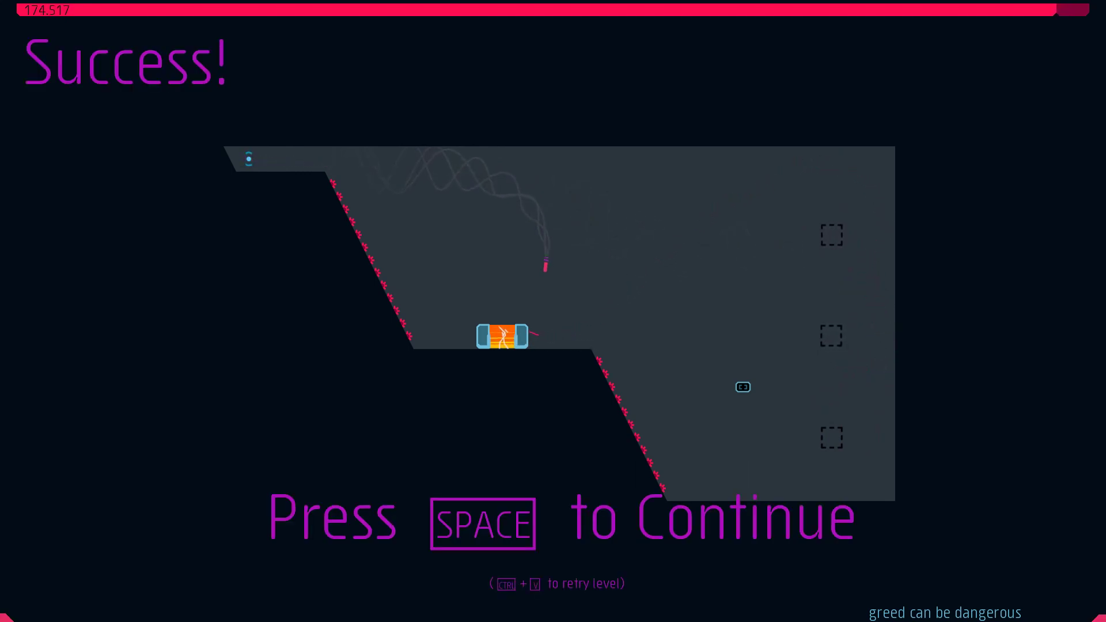
key(space)
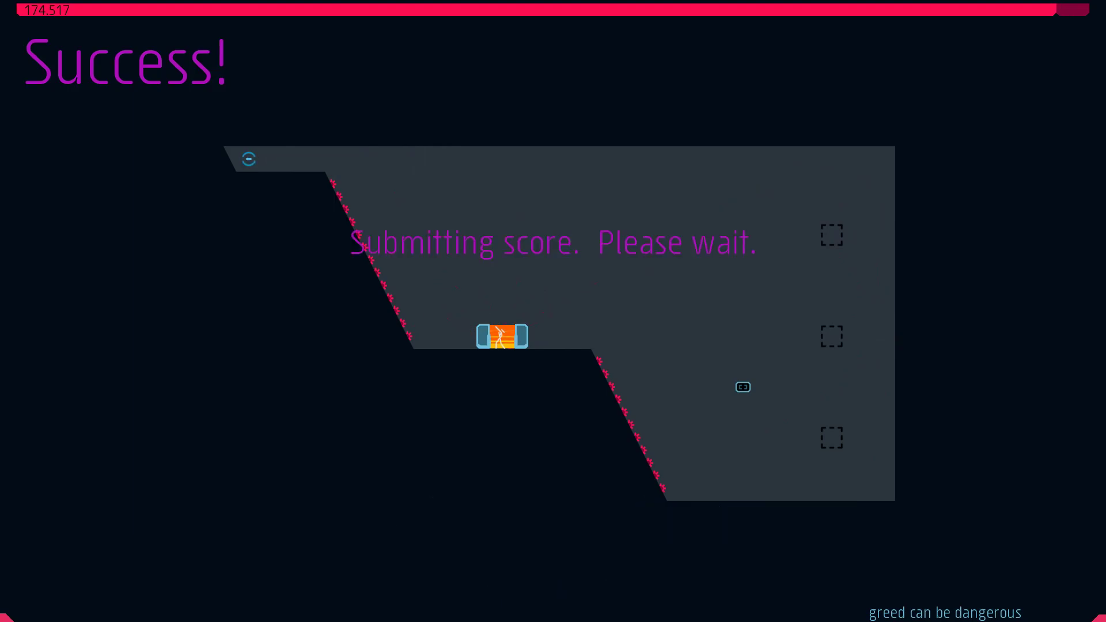
key(space)
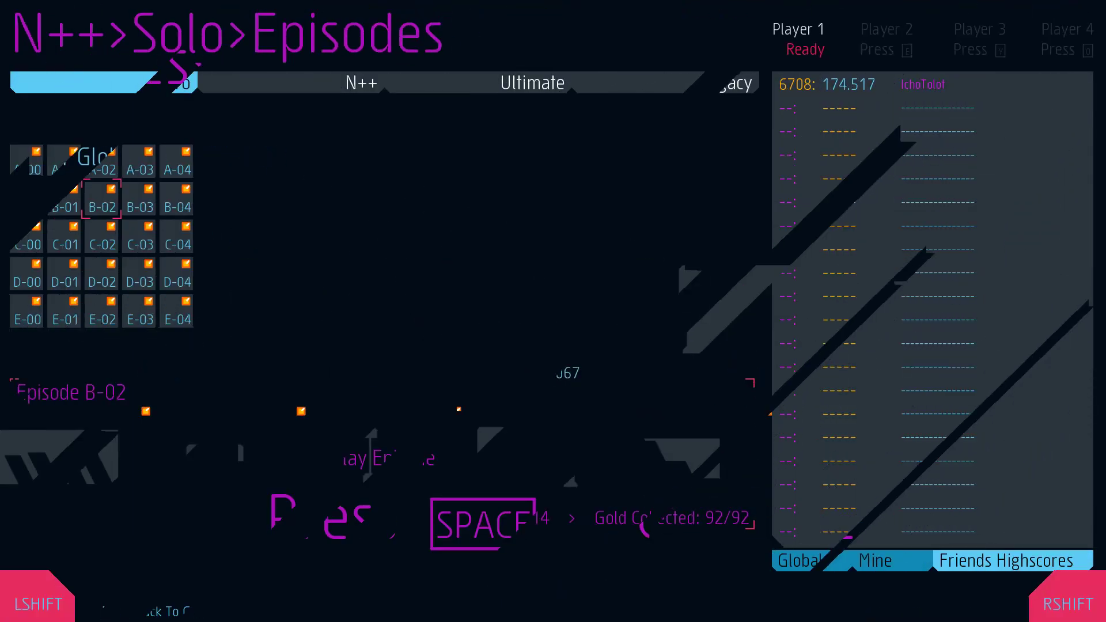
Play B-03 Level 00, 'fine-a++ motor skills', to the exit at 123.500.
key(space)
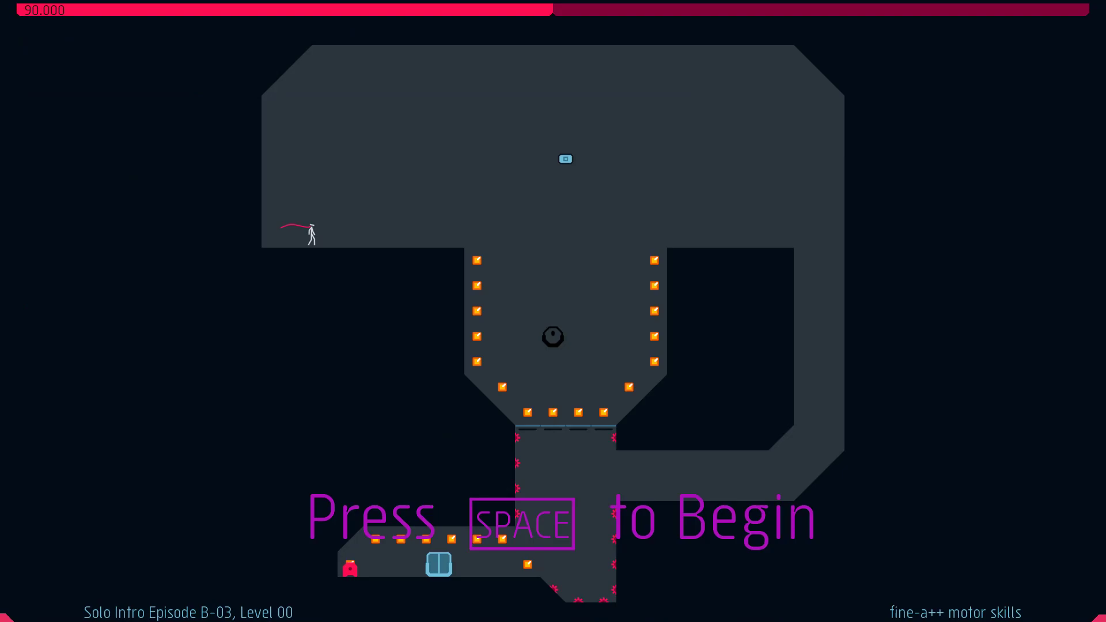
key(space)
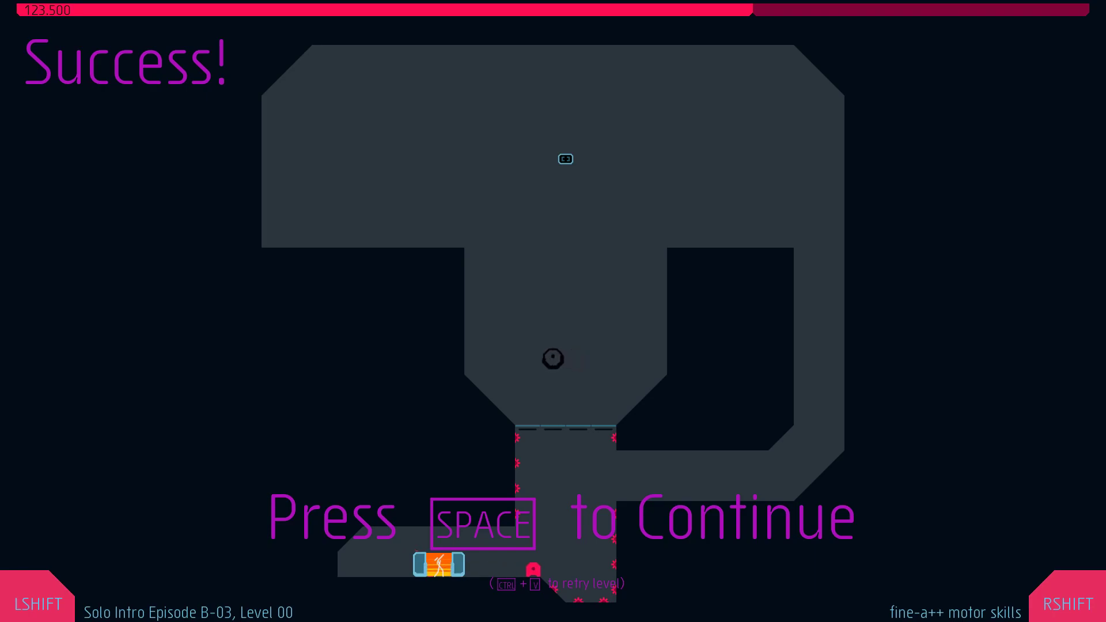
key(space)
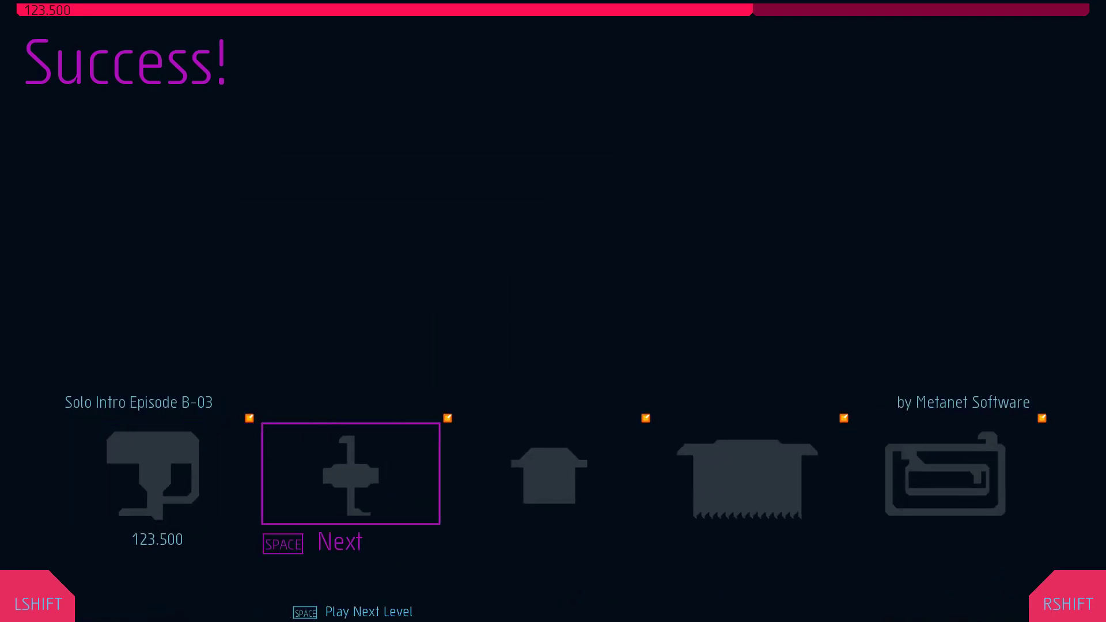
Clear Level 01, 'keep it moving', at 141.517 and bring up Level 02.
key(space)
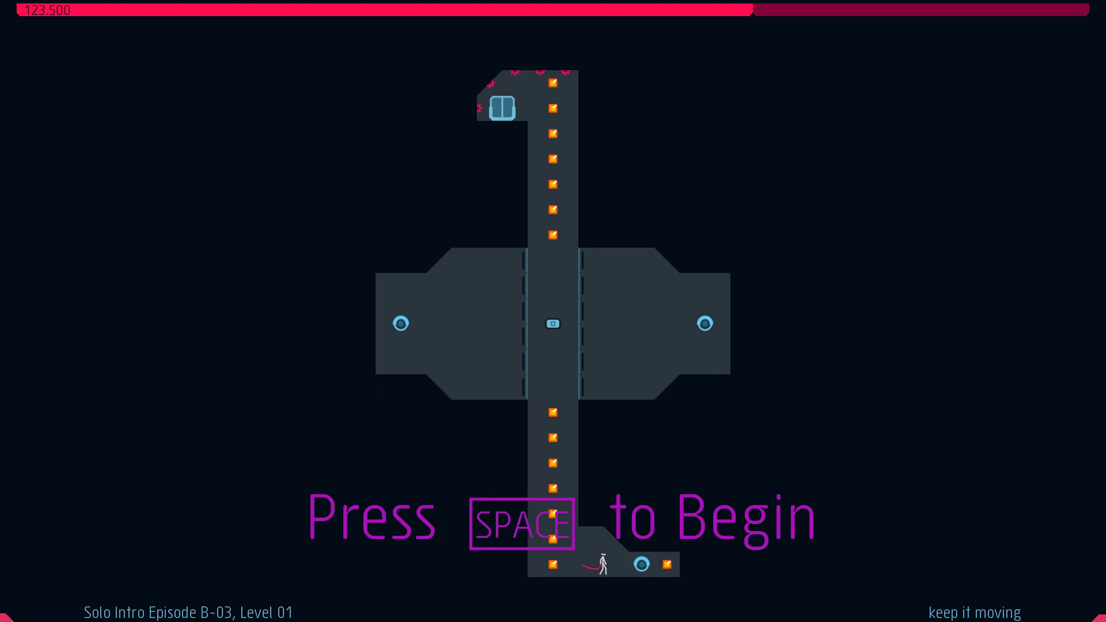
key(space)
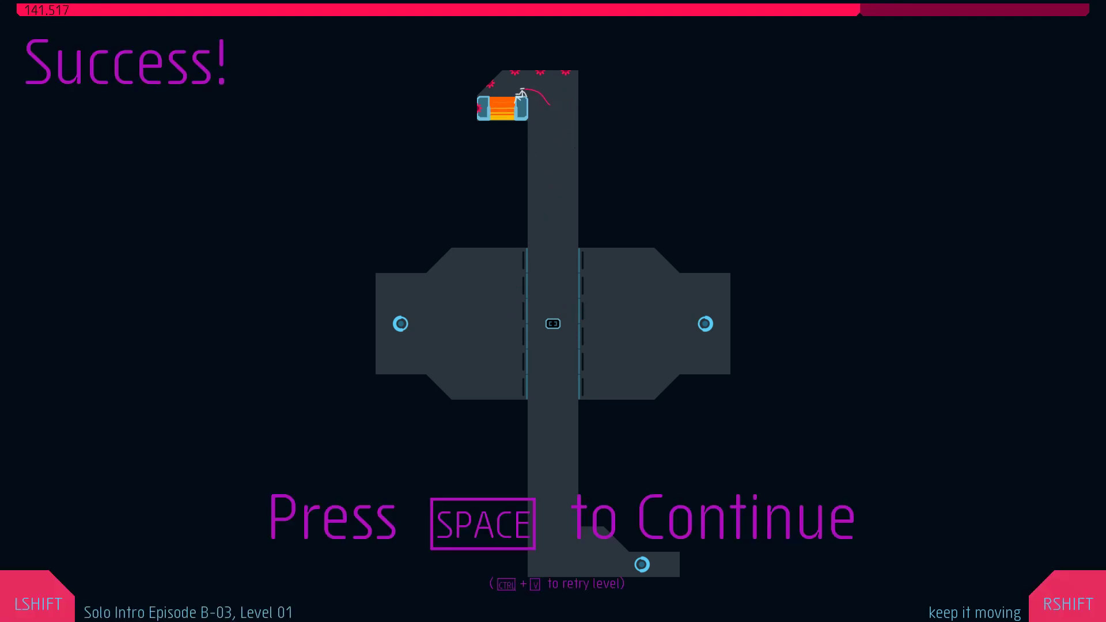
key(space)
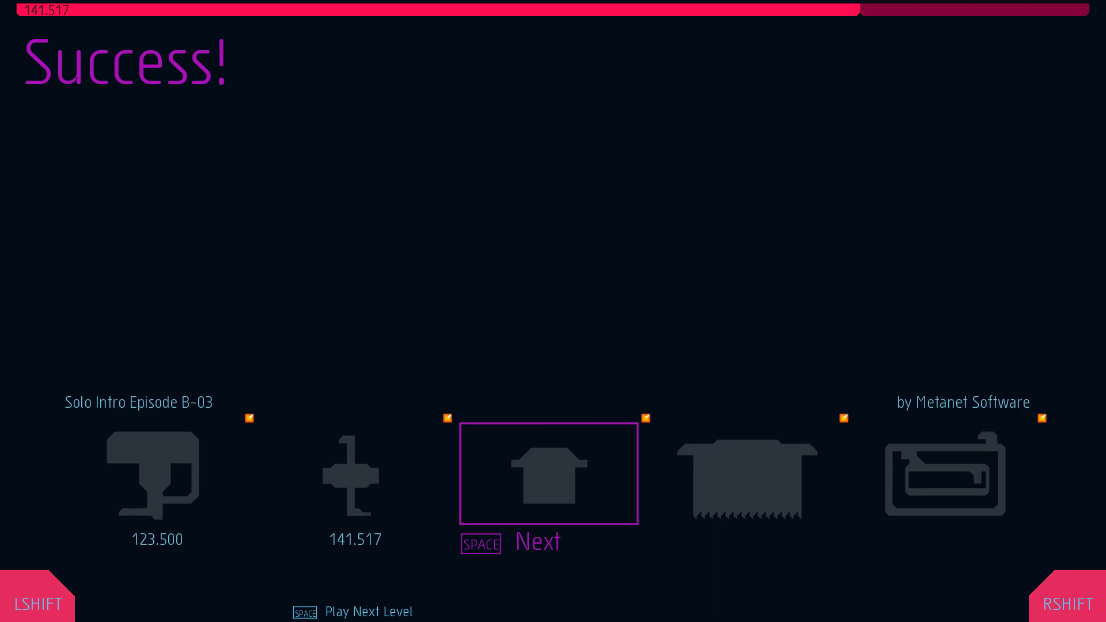
key(space)
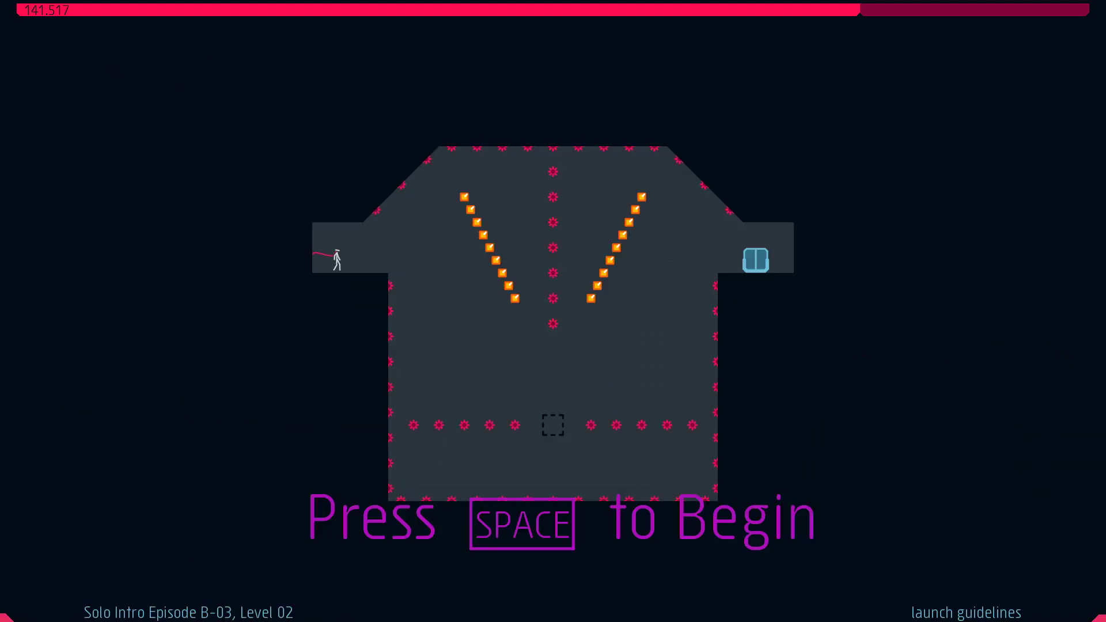
Clear Levels 02 and 03 at 171.683 and 175.933, queuing 'speed limiters'.
key(space)
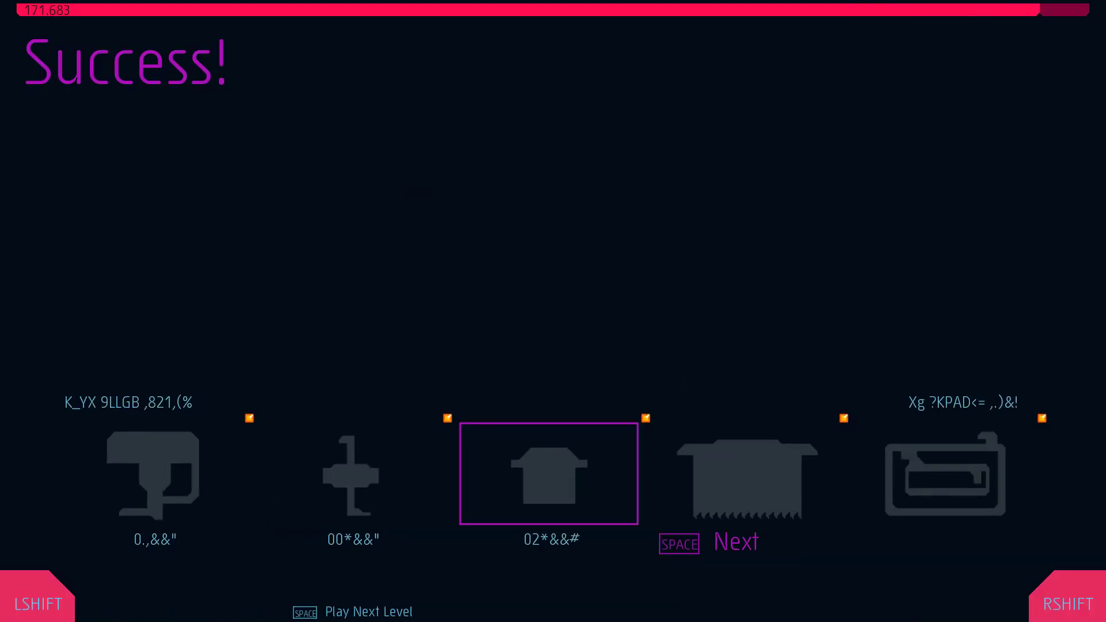
key(space)
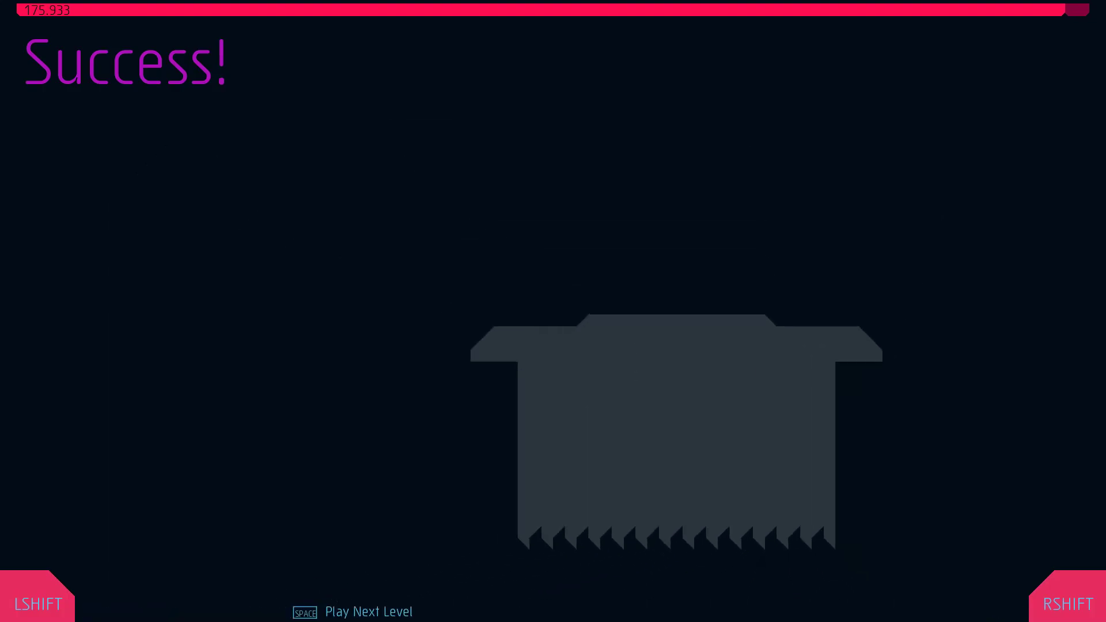
key(space)
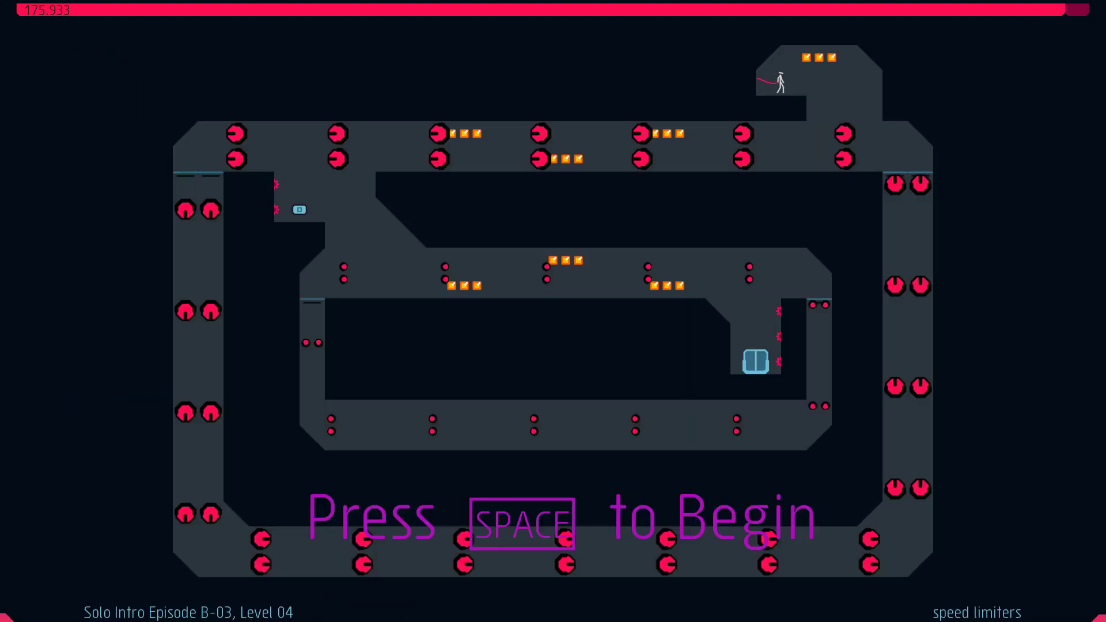
Clear 'speed limiters' at 202.167 and move on to B-04's 'the room'.
key(space)
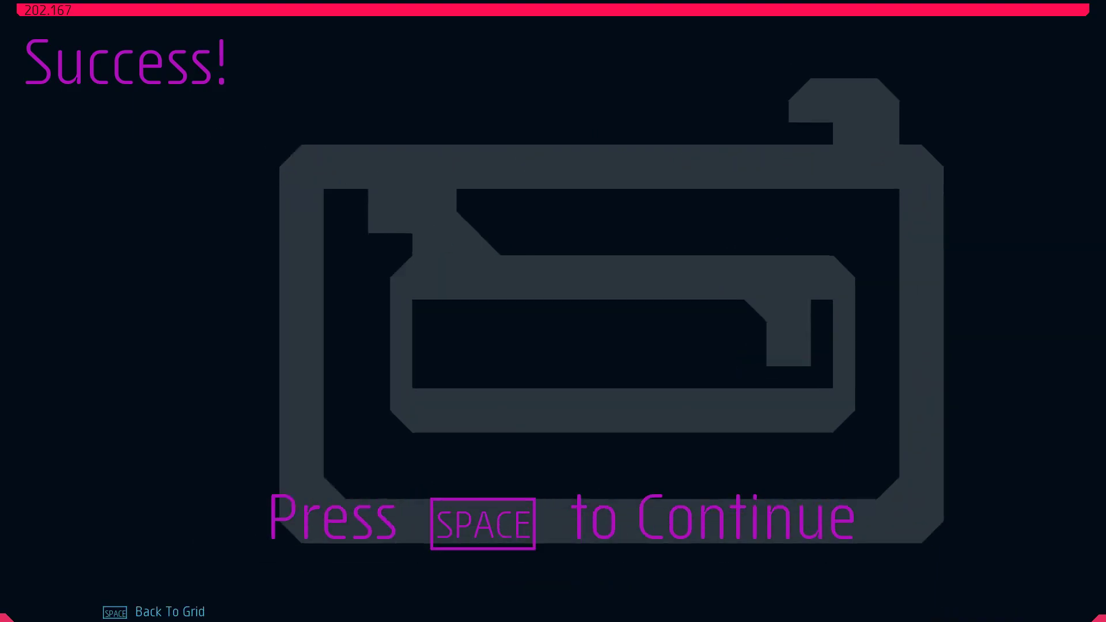
key(space)
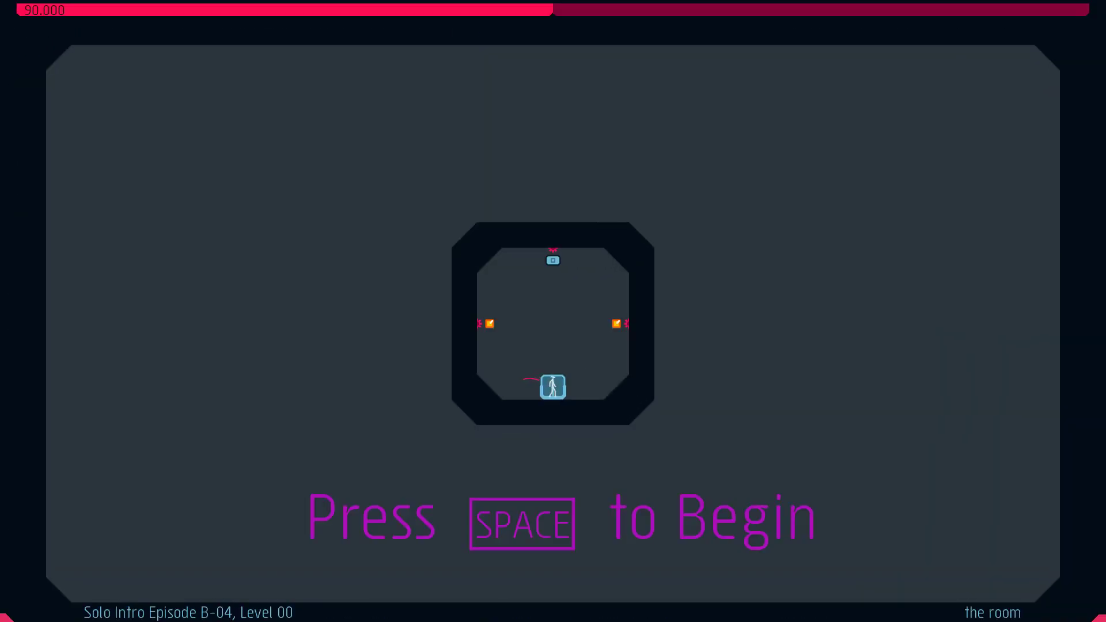
Clear 'the room' at 84.400 and 'throwing caution to the wind' at 110.917.
key(space)
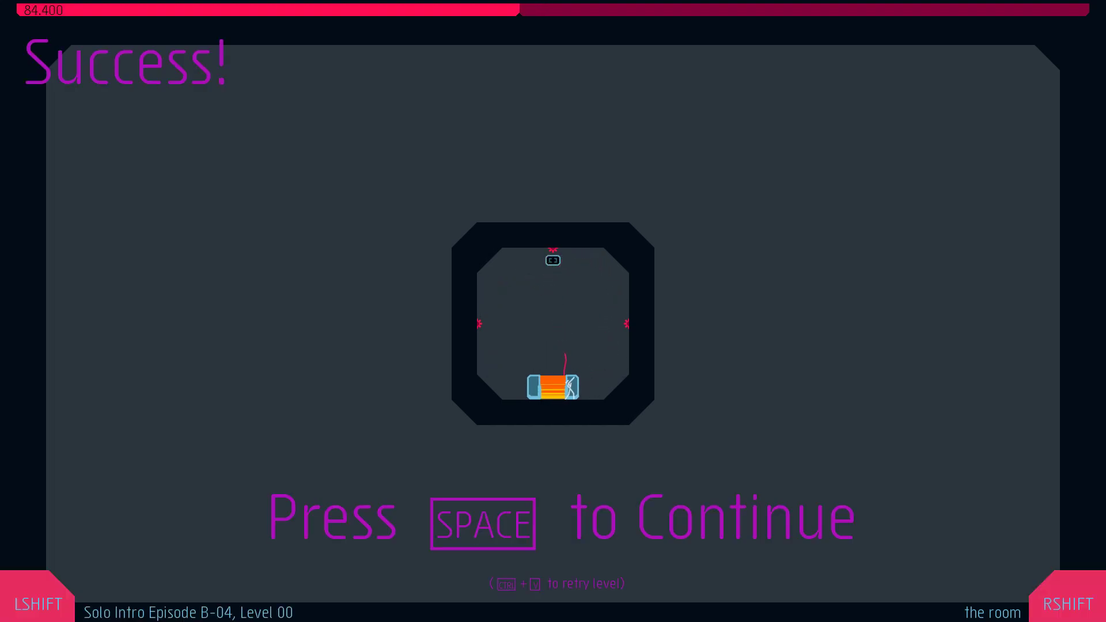
key(space)
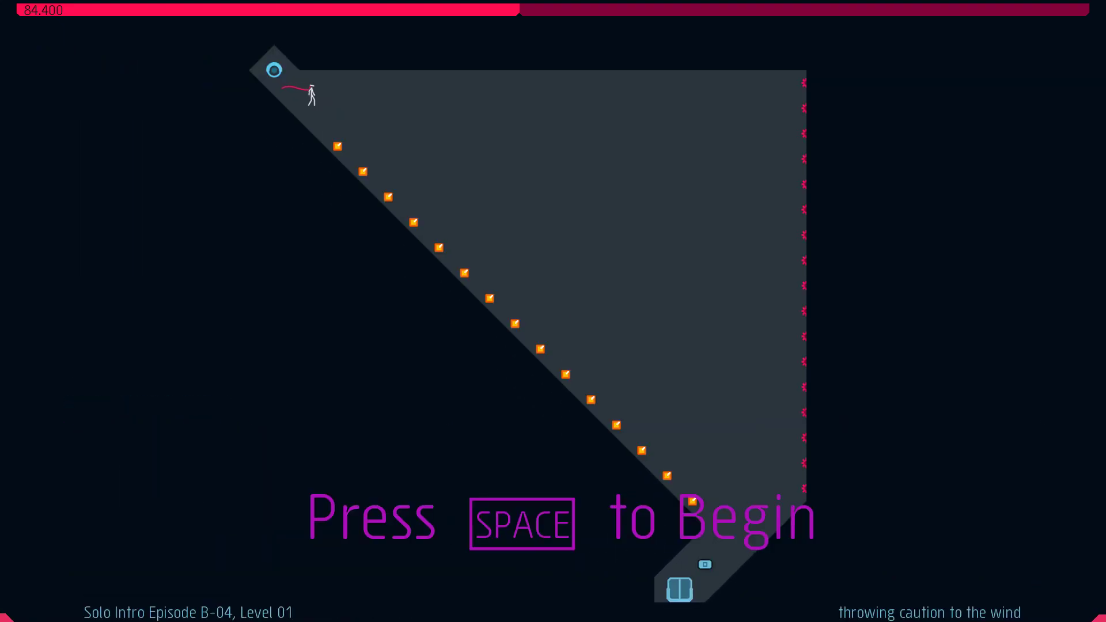
key(space)
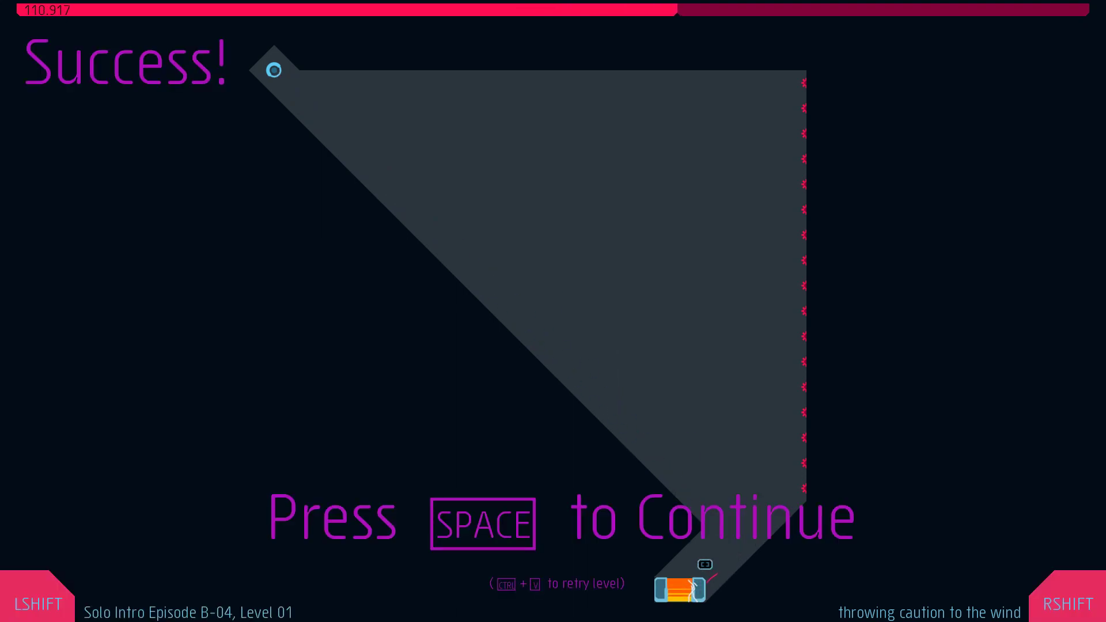
key(space)
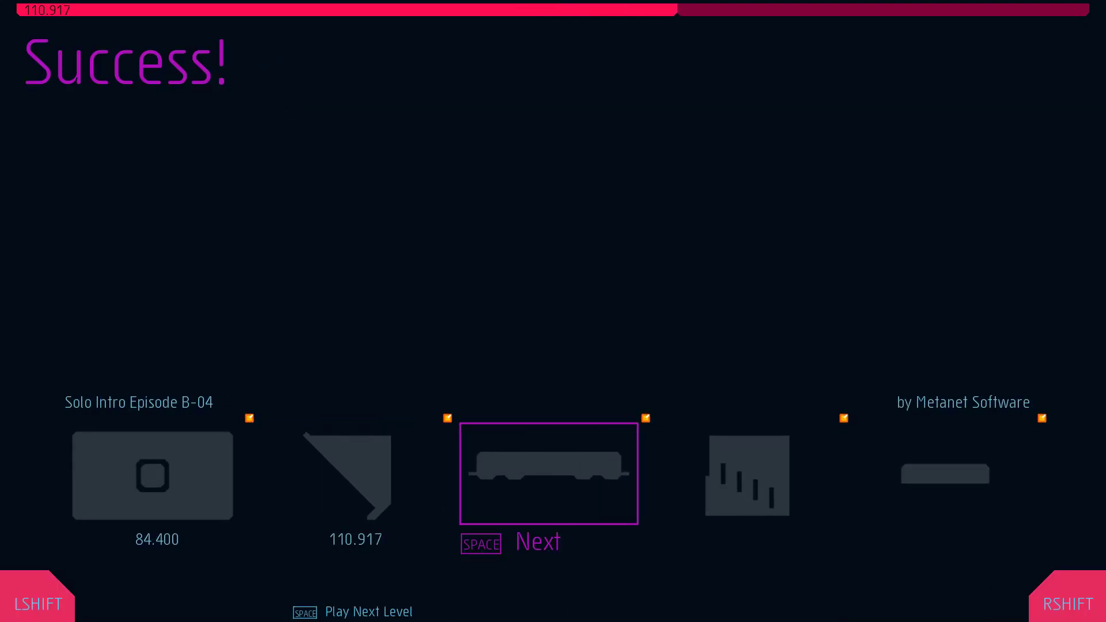
key(space)
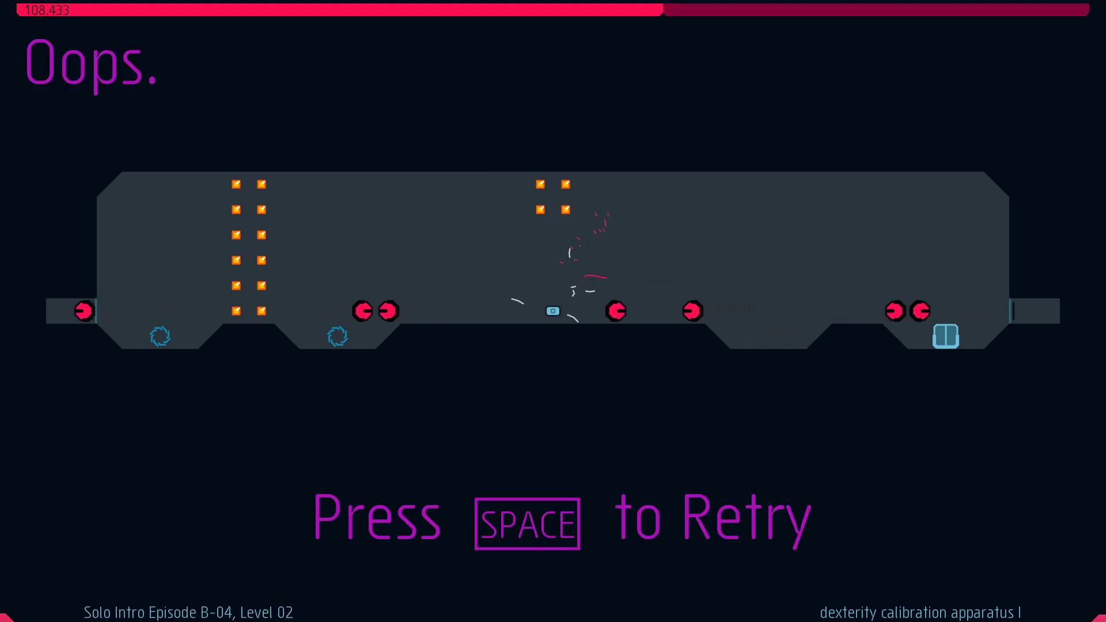
Retry Level 02, 'Dexterity calibration apparatus I', after dying.
key(space)
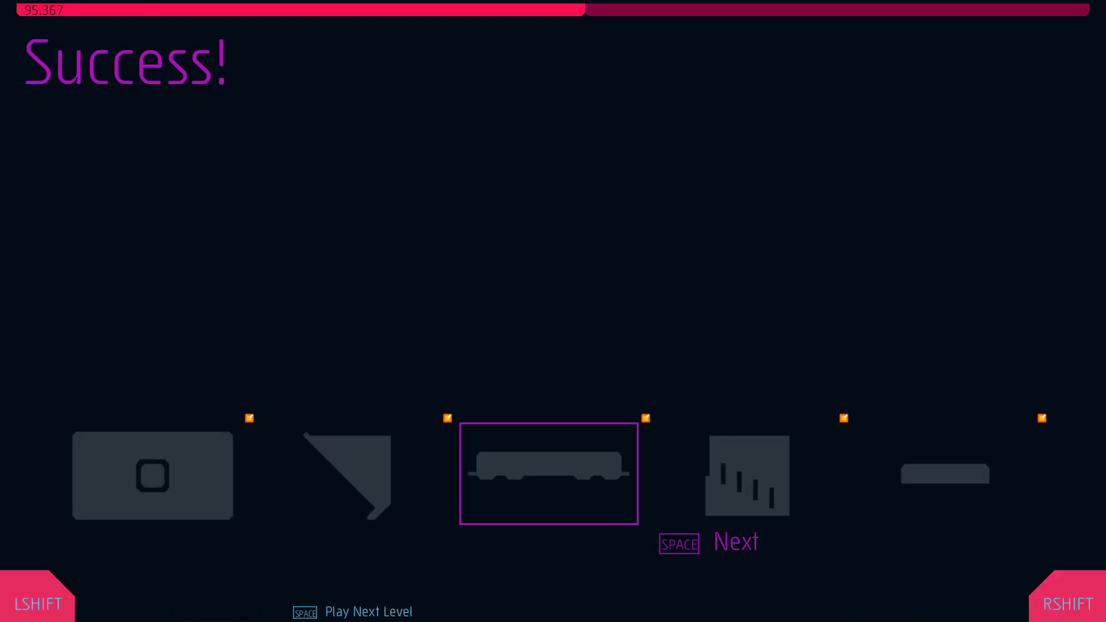
Load and play Level 03, 'who needs floors anyway', clearing it at 112.750.
key(space)
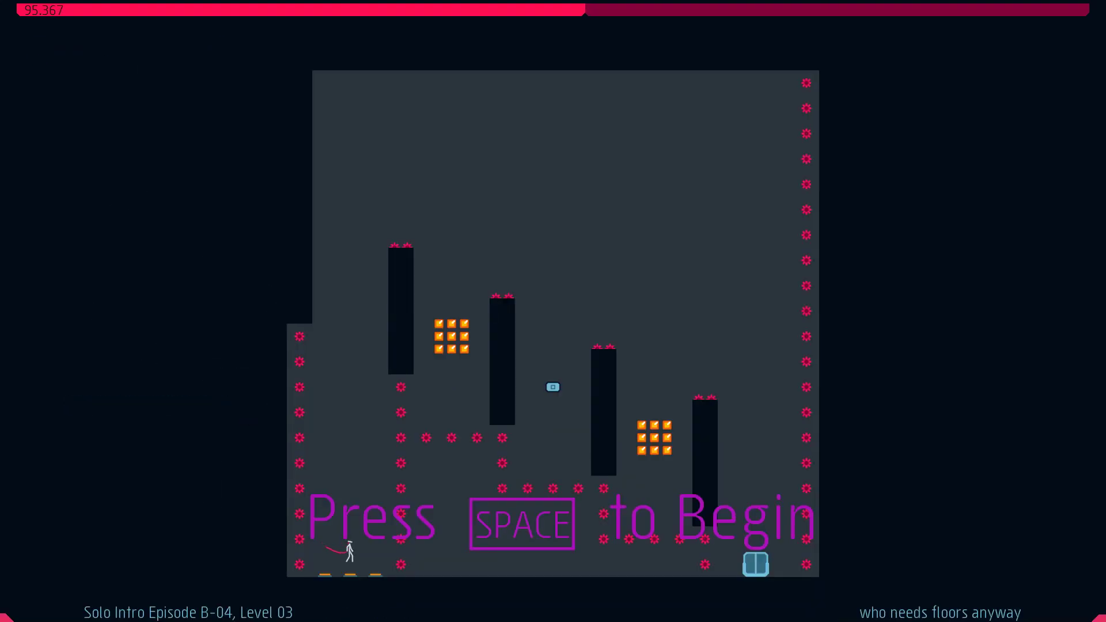
key(space)
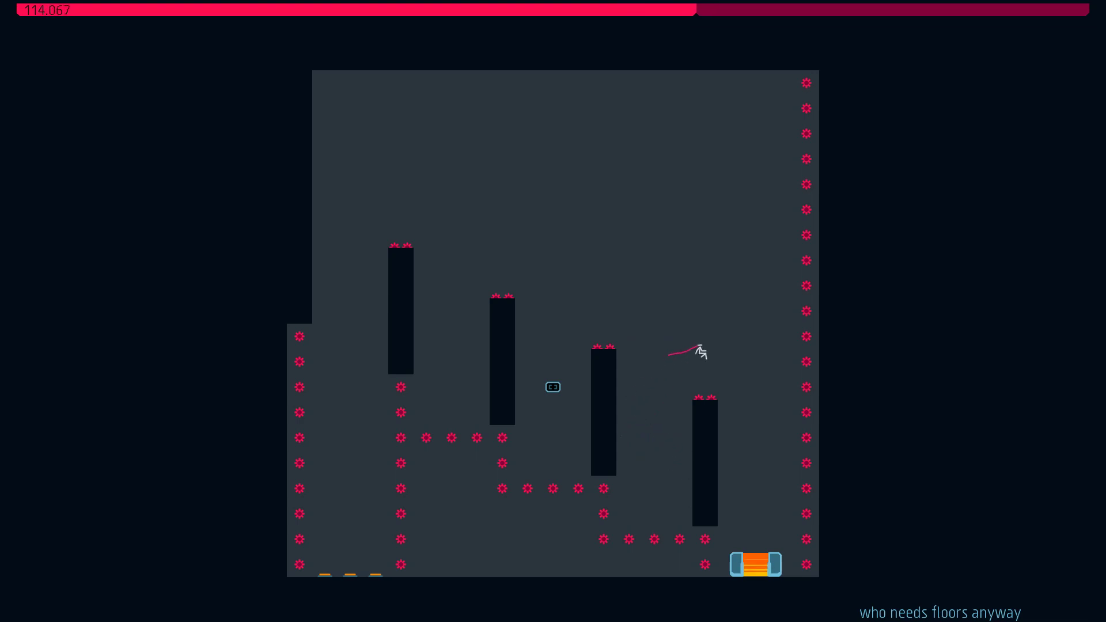
key(space)
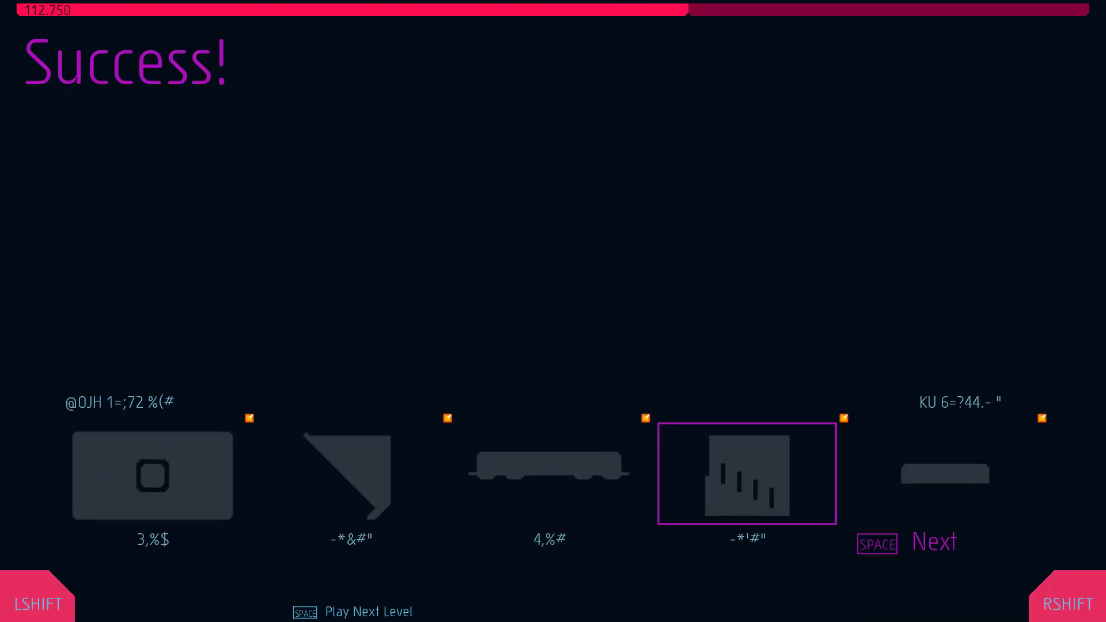
Clear Level 04, 'Bullet william', at 139.033, then leave global rank 26874 for the grid.
key(space)
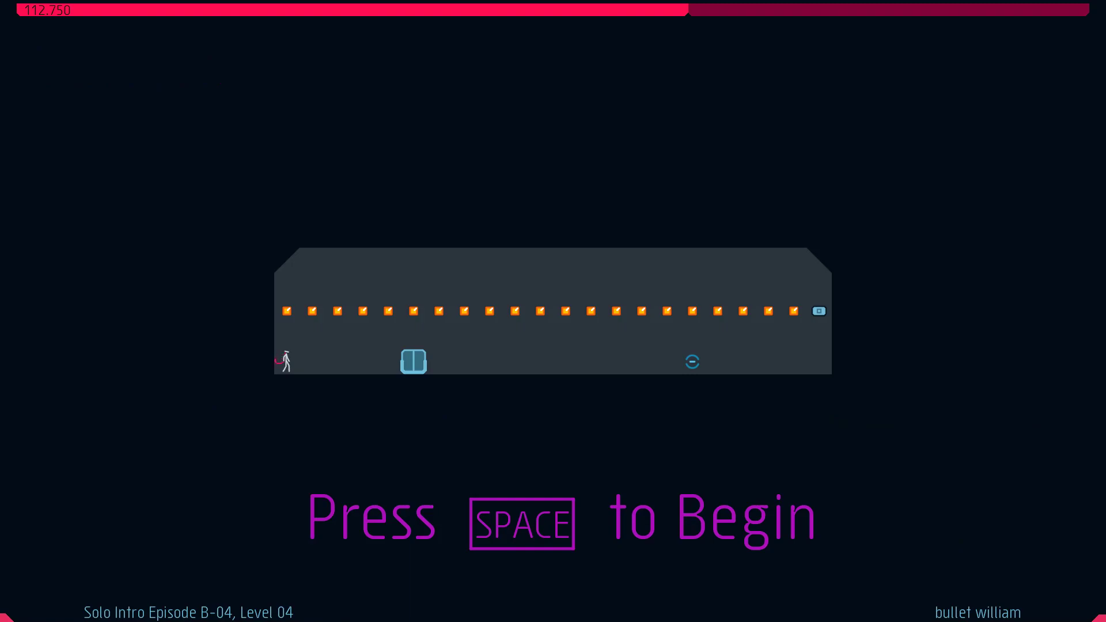
key(space)
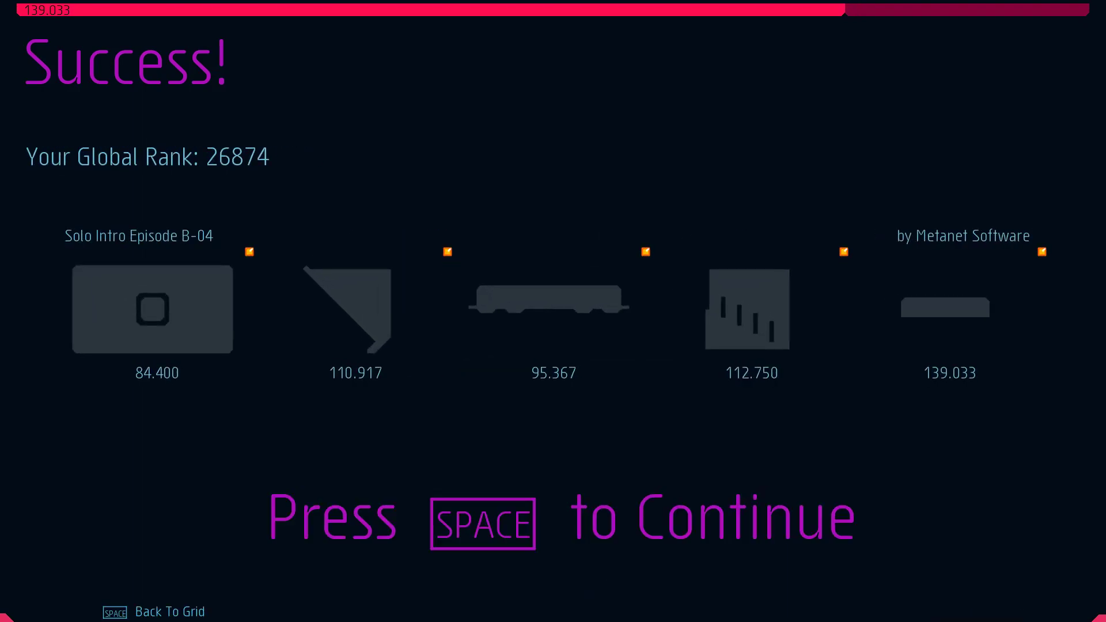
key(space)
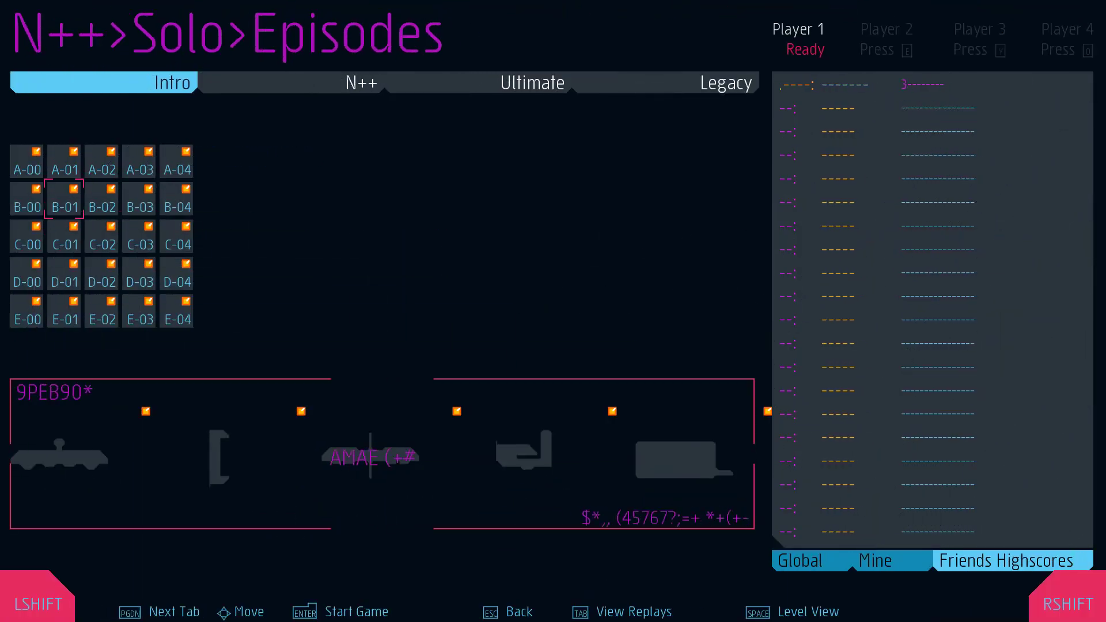